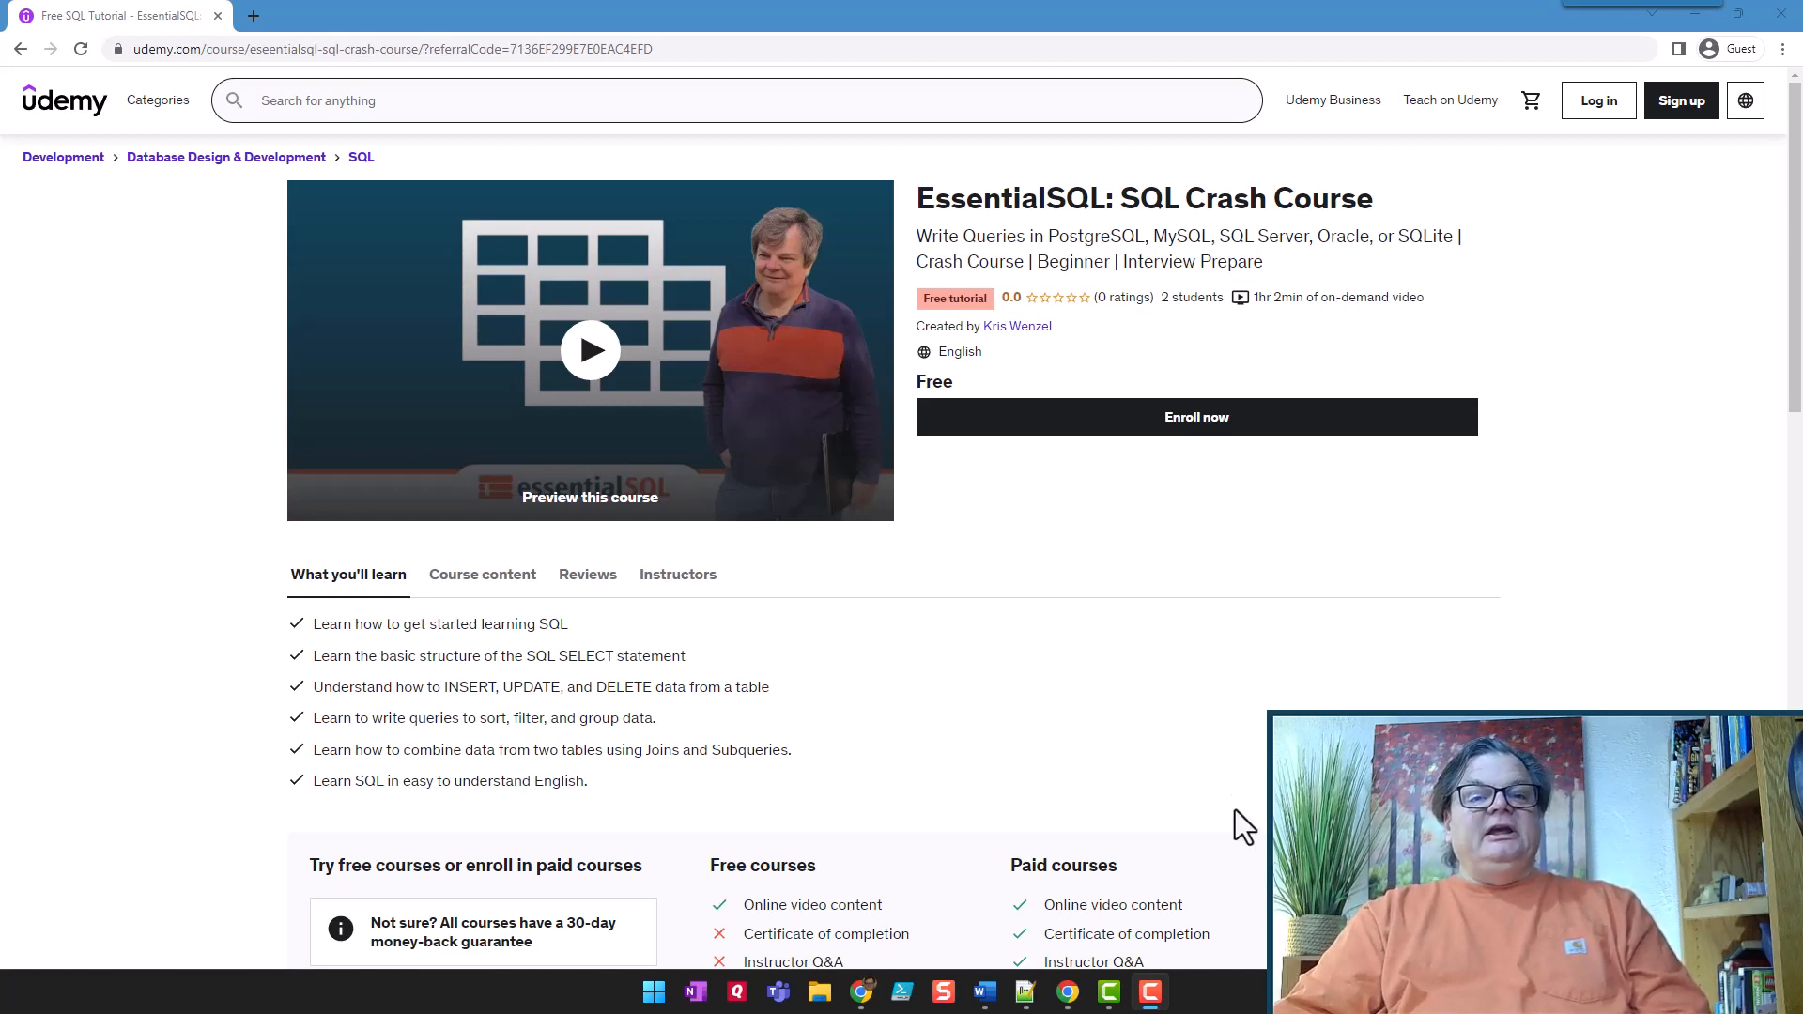
Show the curriculum's nine sections from Introduction through Day 1–7 to the Bonus section.
scroll("down", 3)
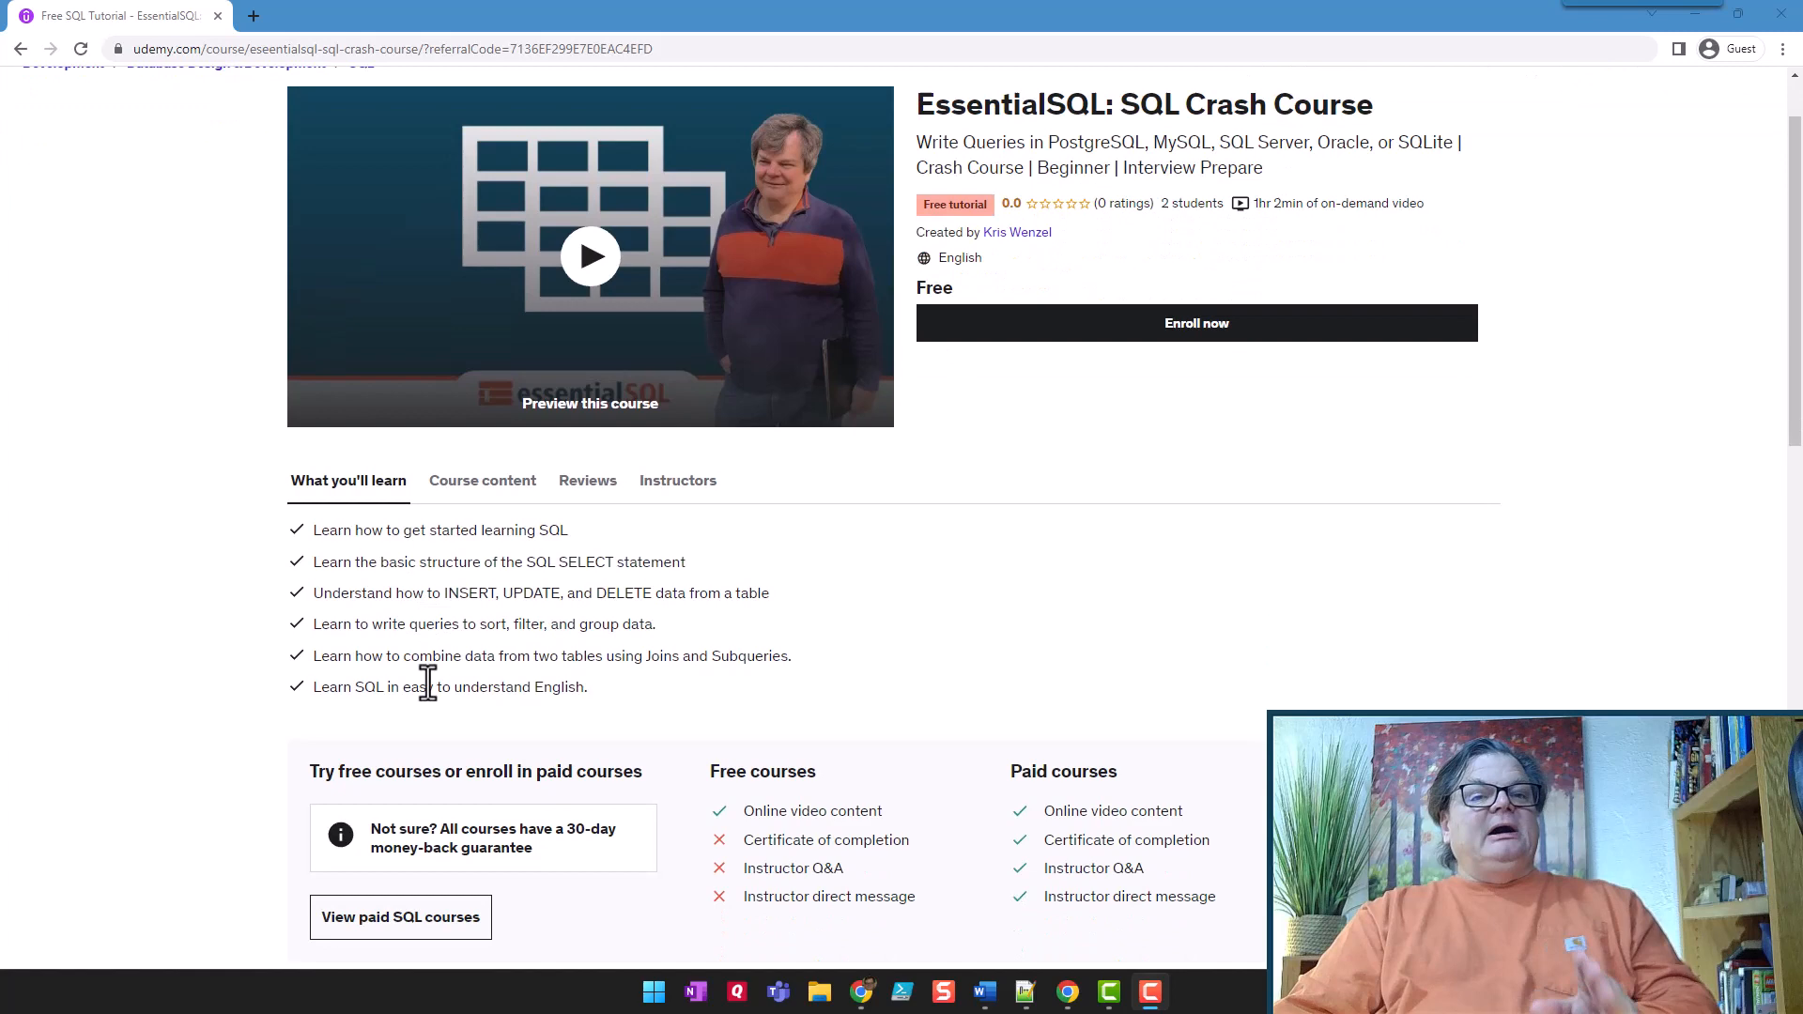
mouse_move(475, 511)
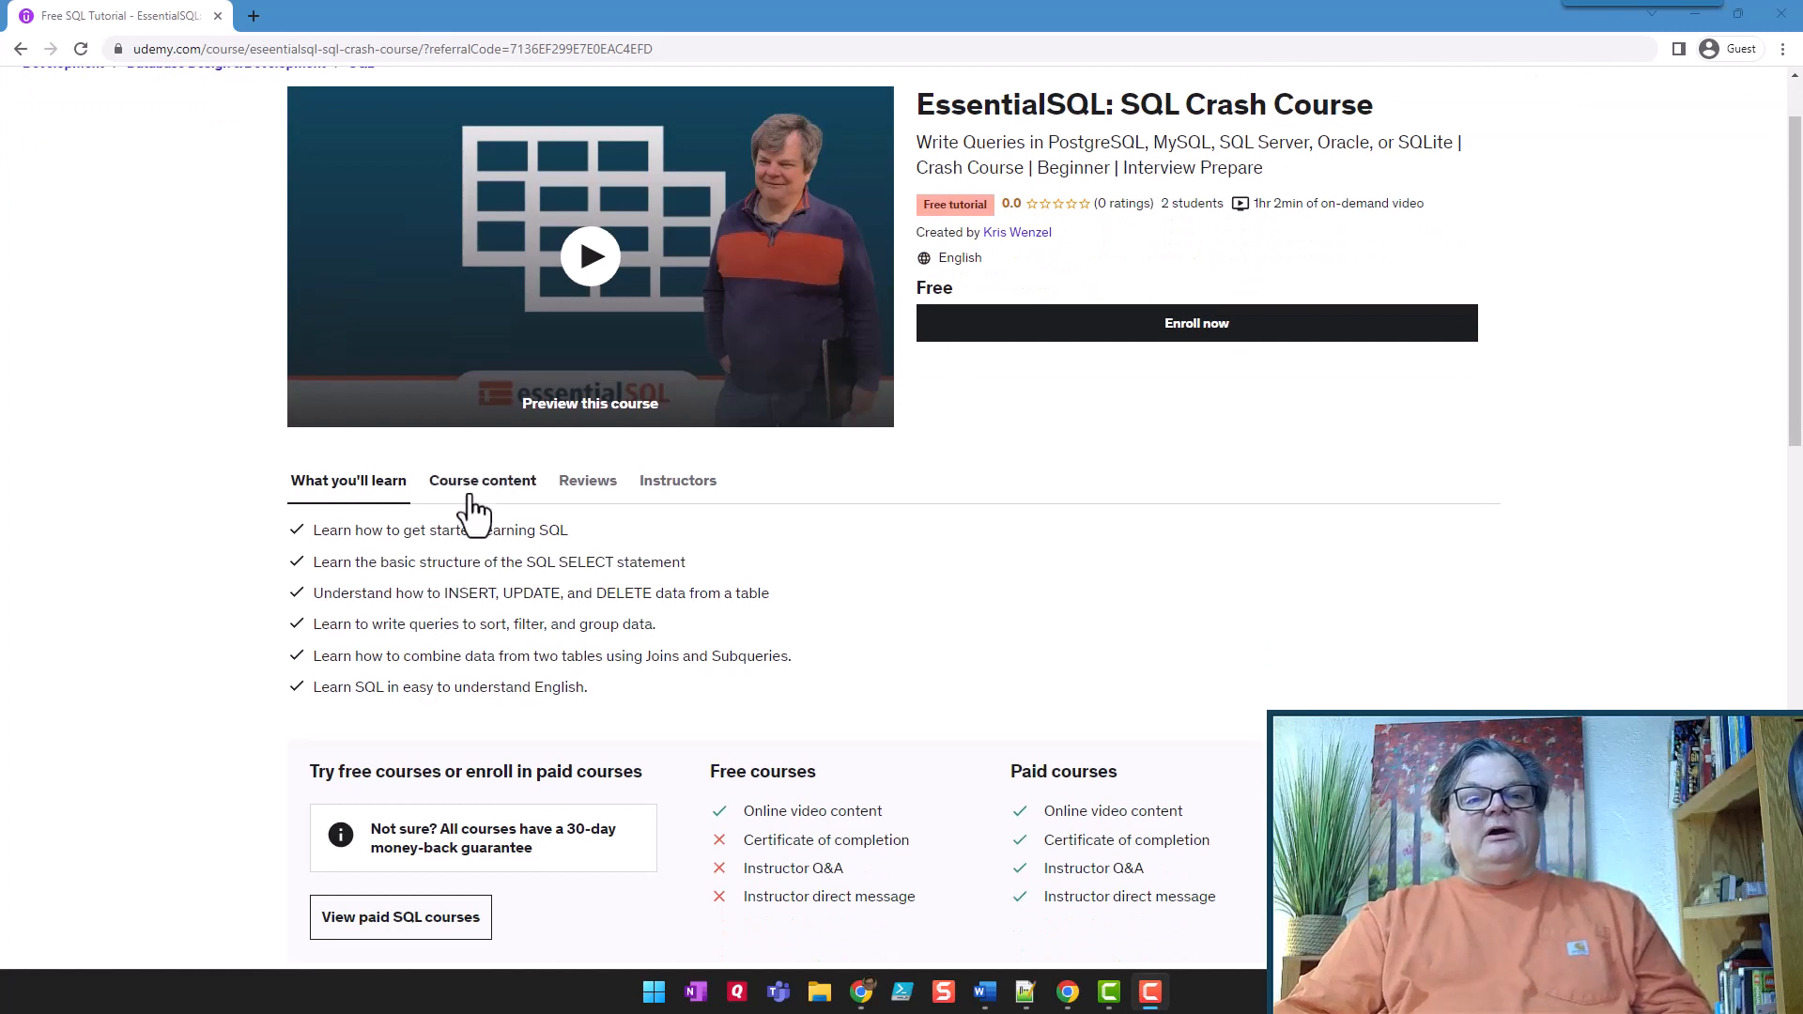
left_click(483, 479)
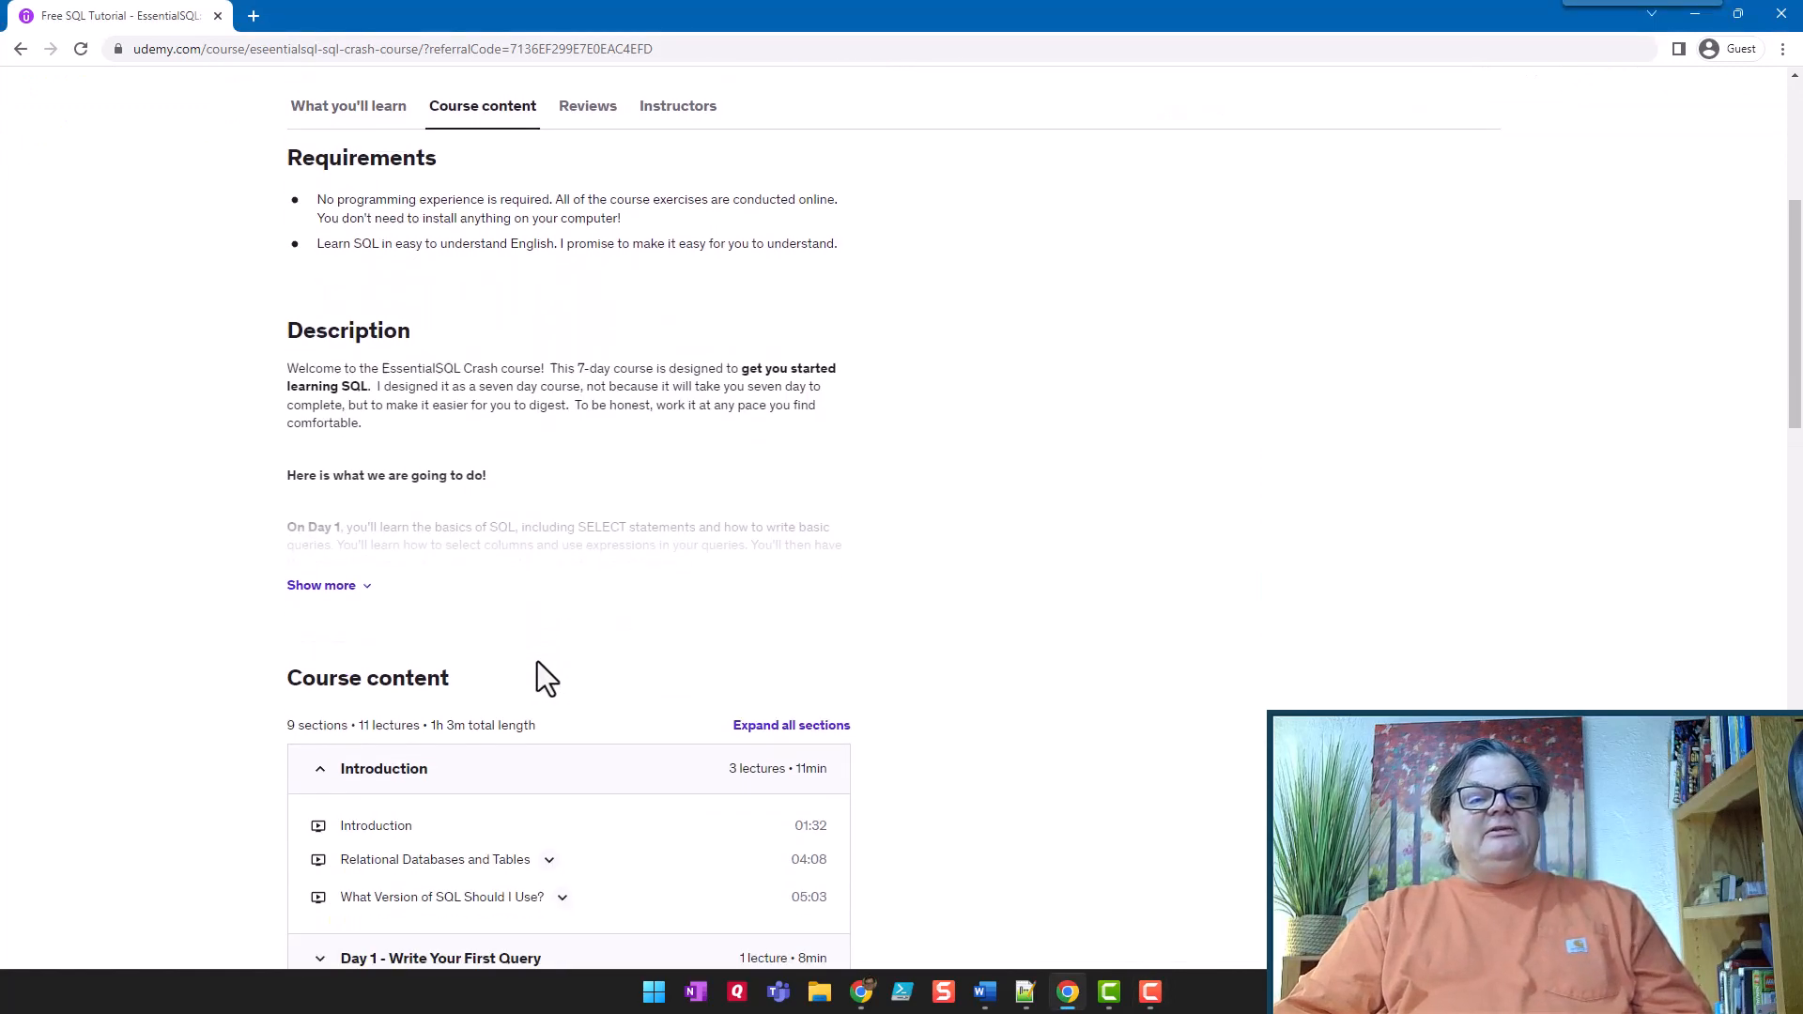
scroll("down", 3)
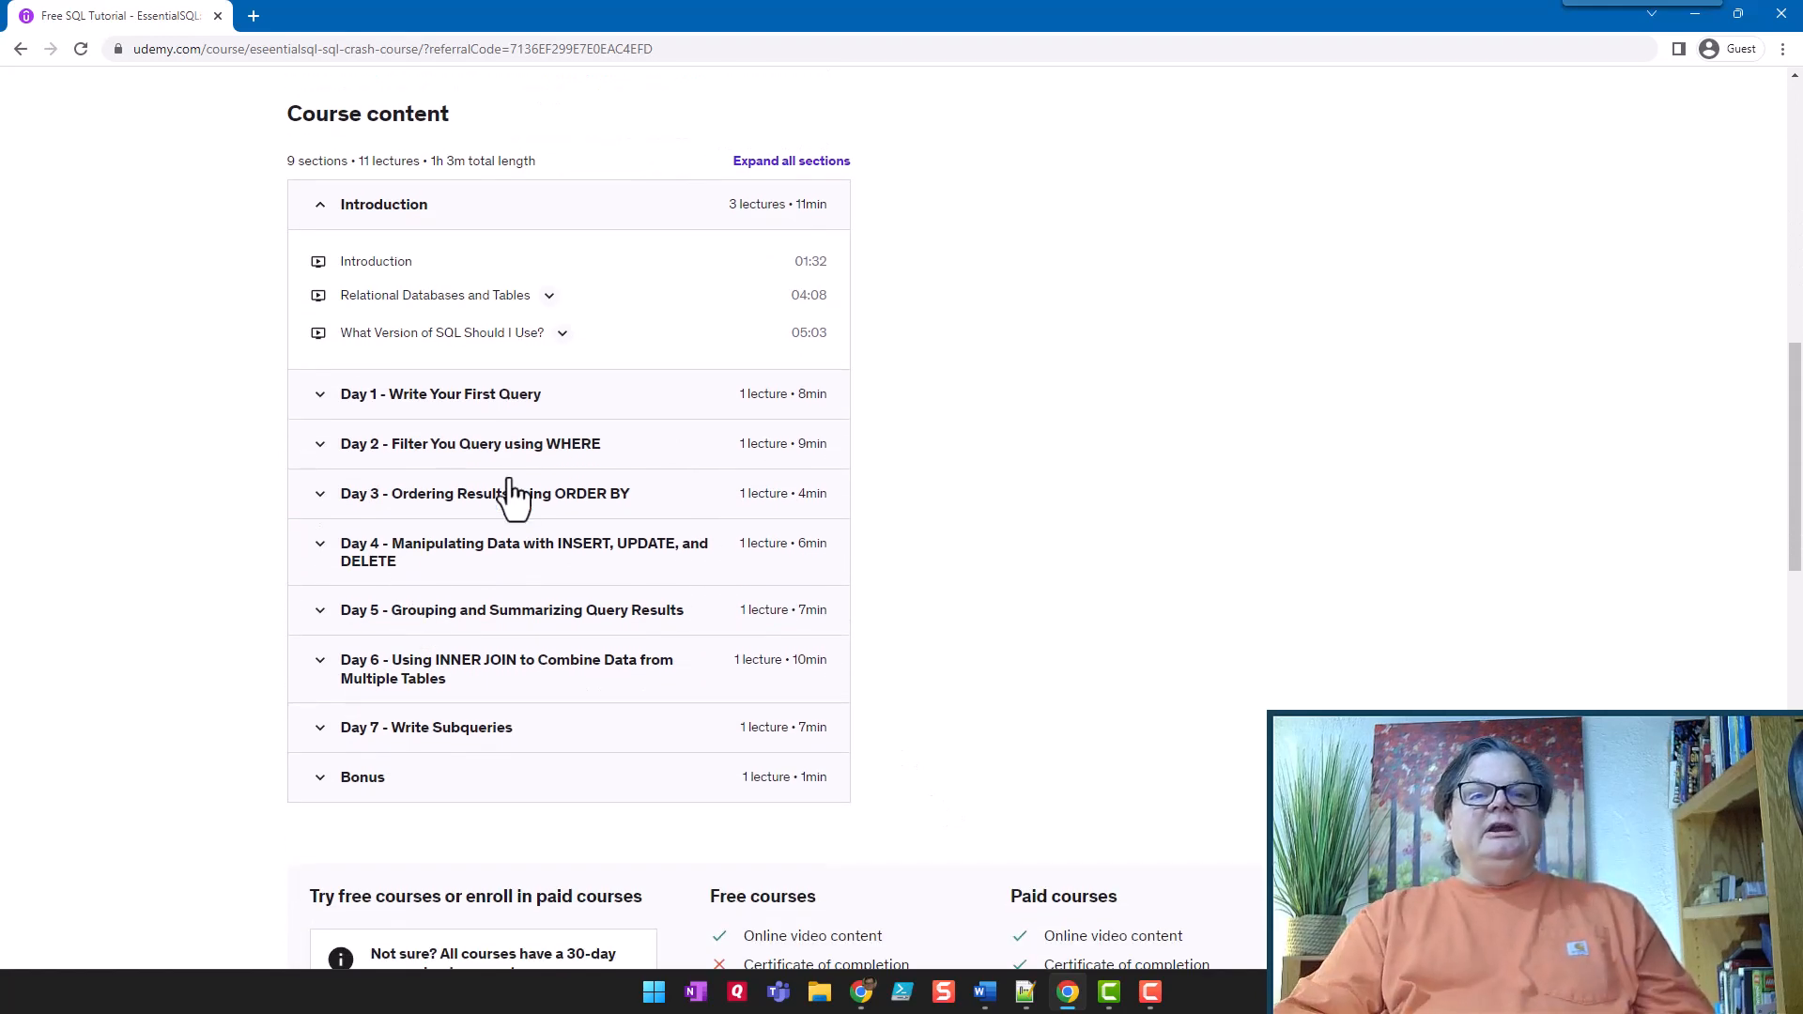
mouse_move(493, 477)
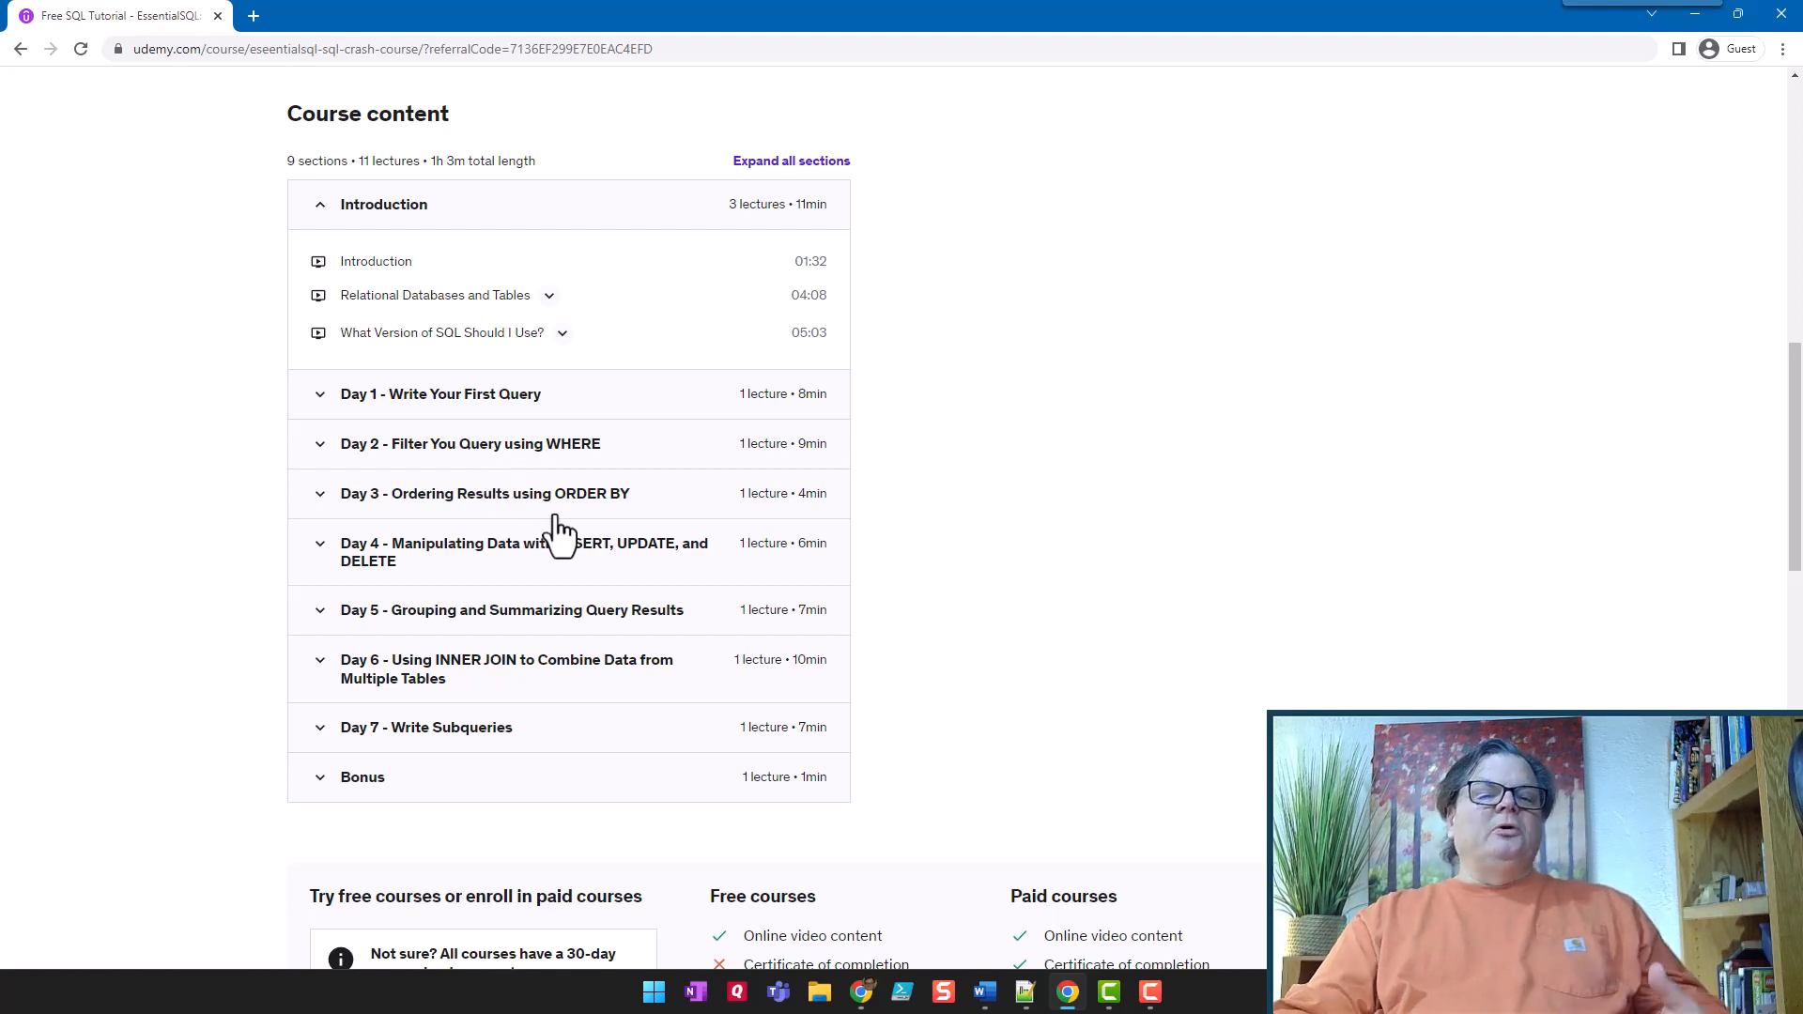
scroll("down", 3)
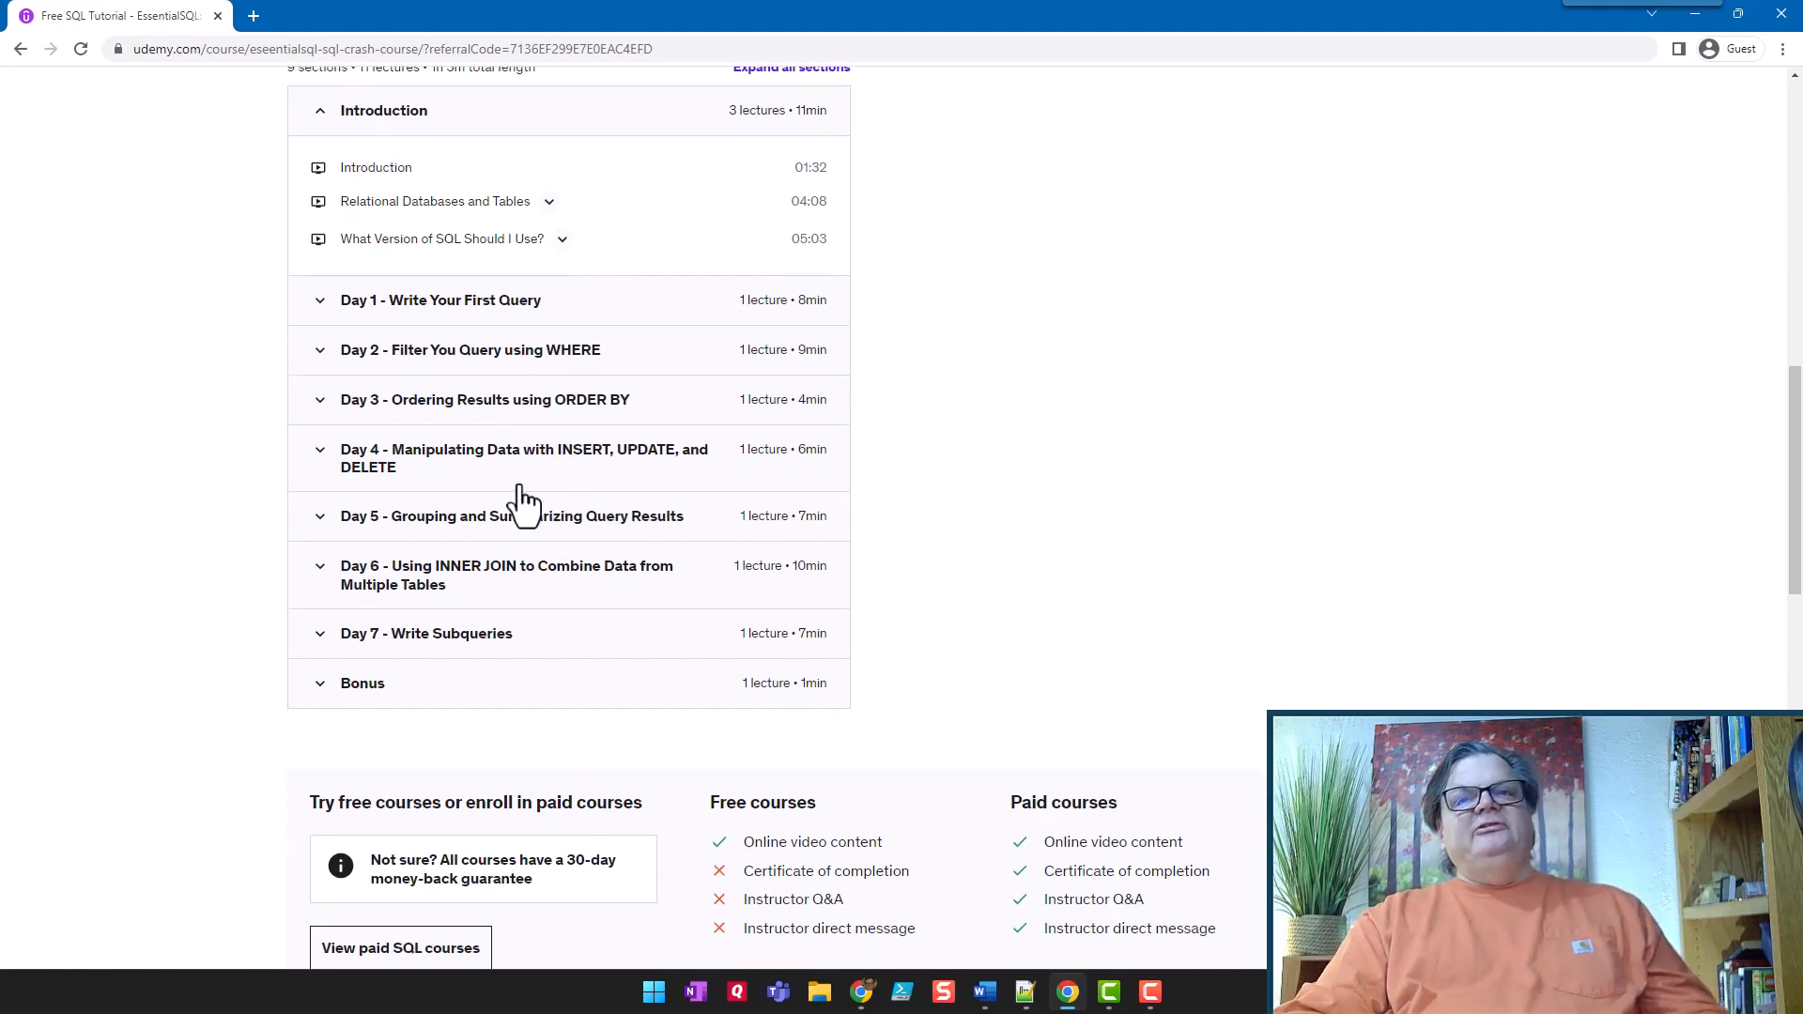
mouse_move(451, 539)
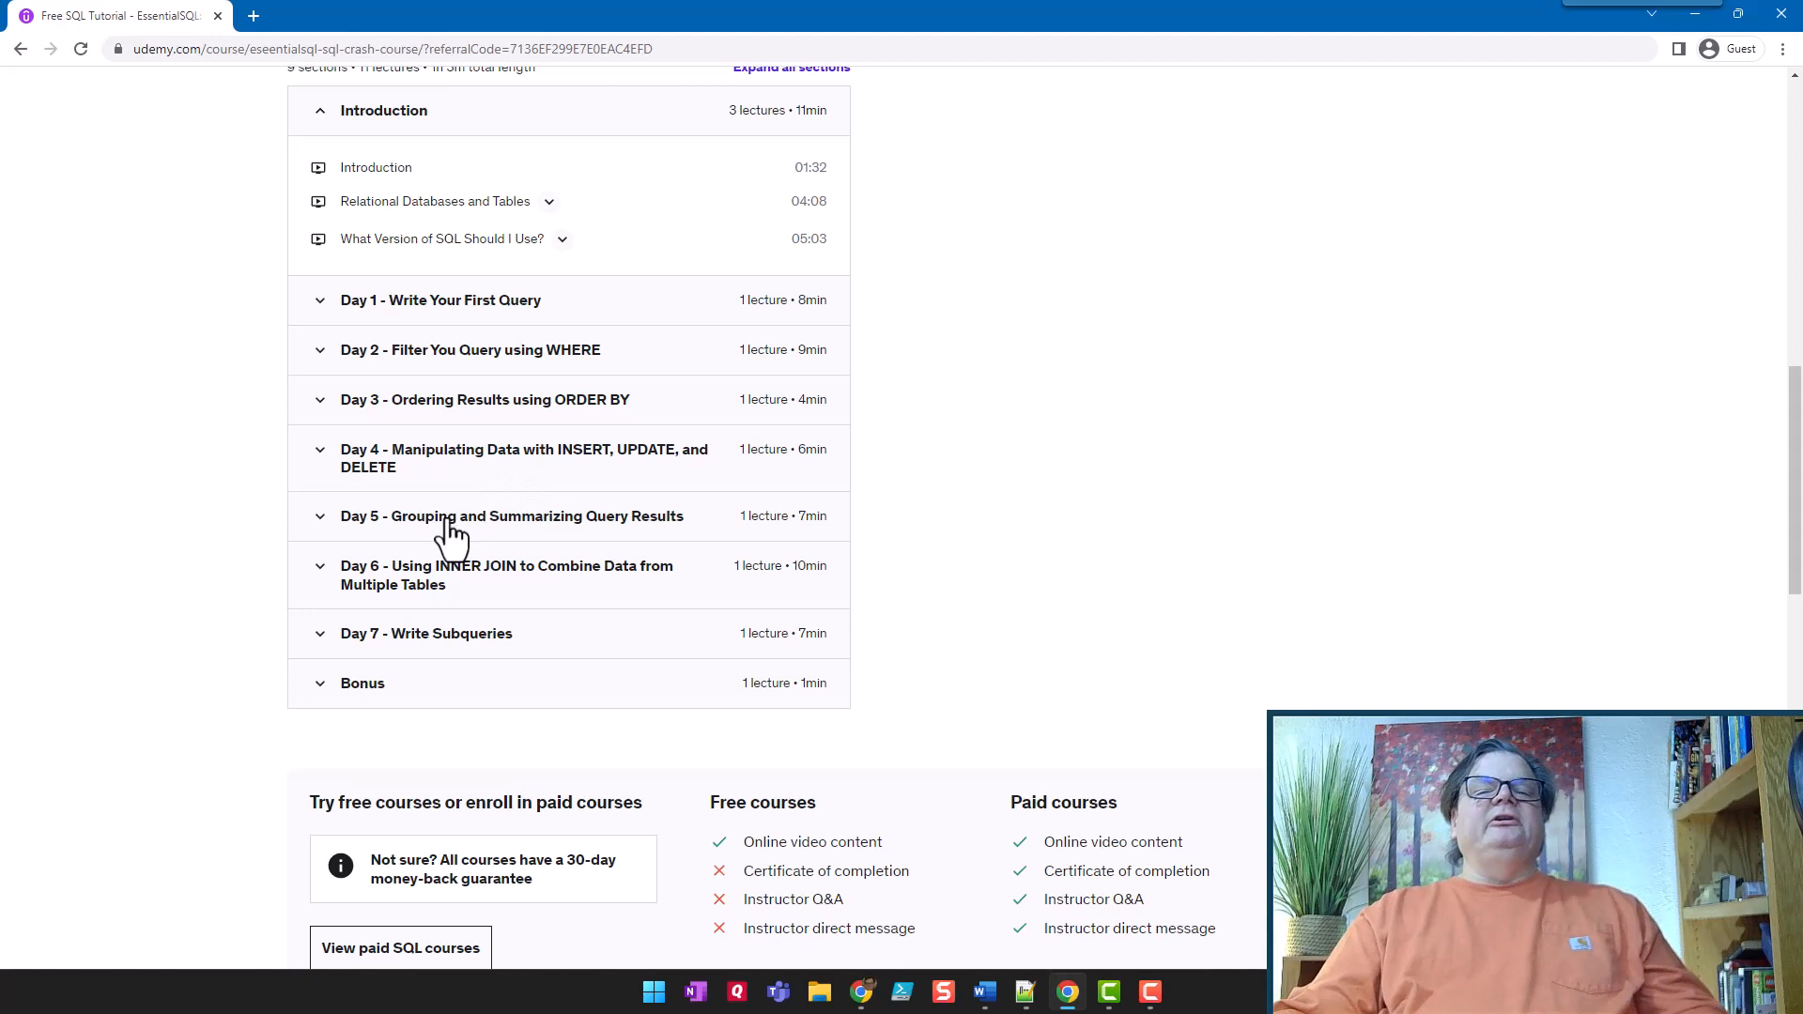
mouse_move(434, 574)
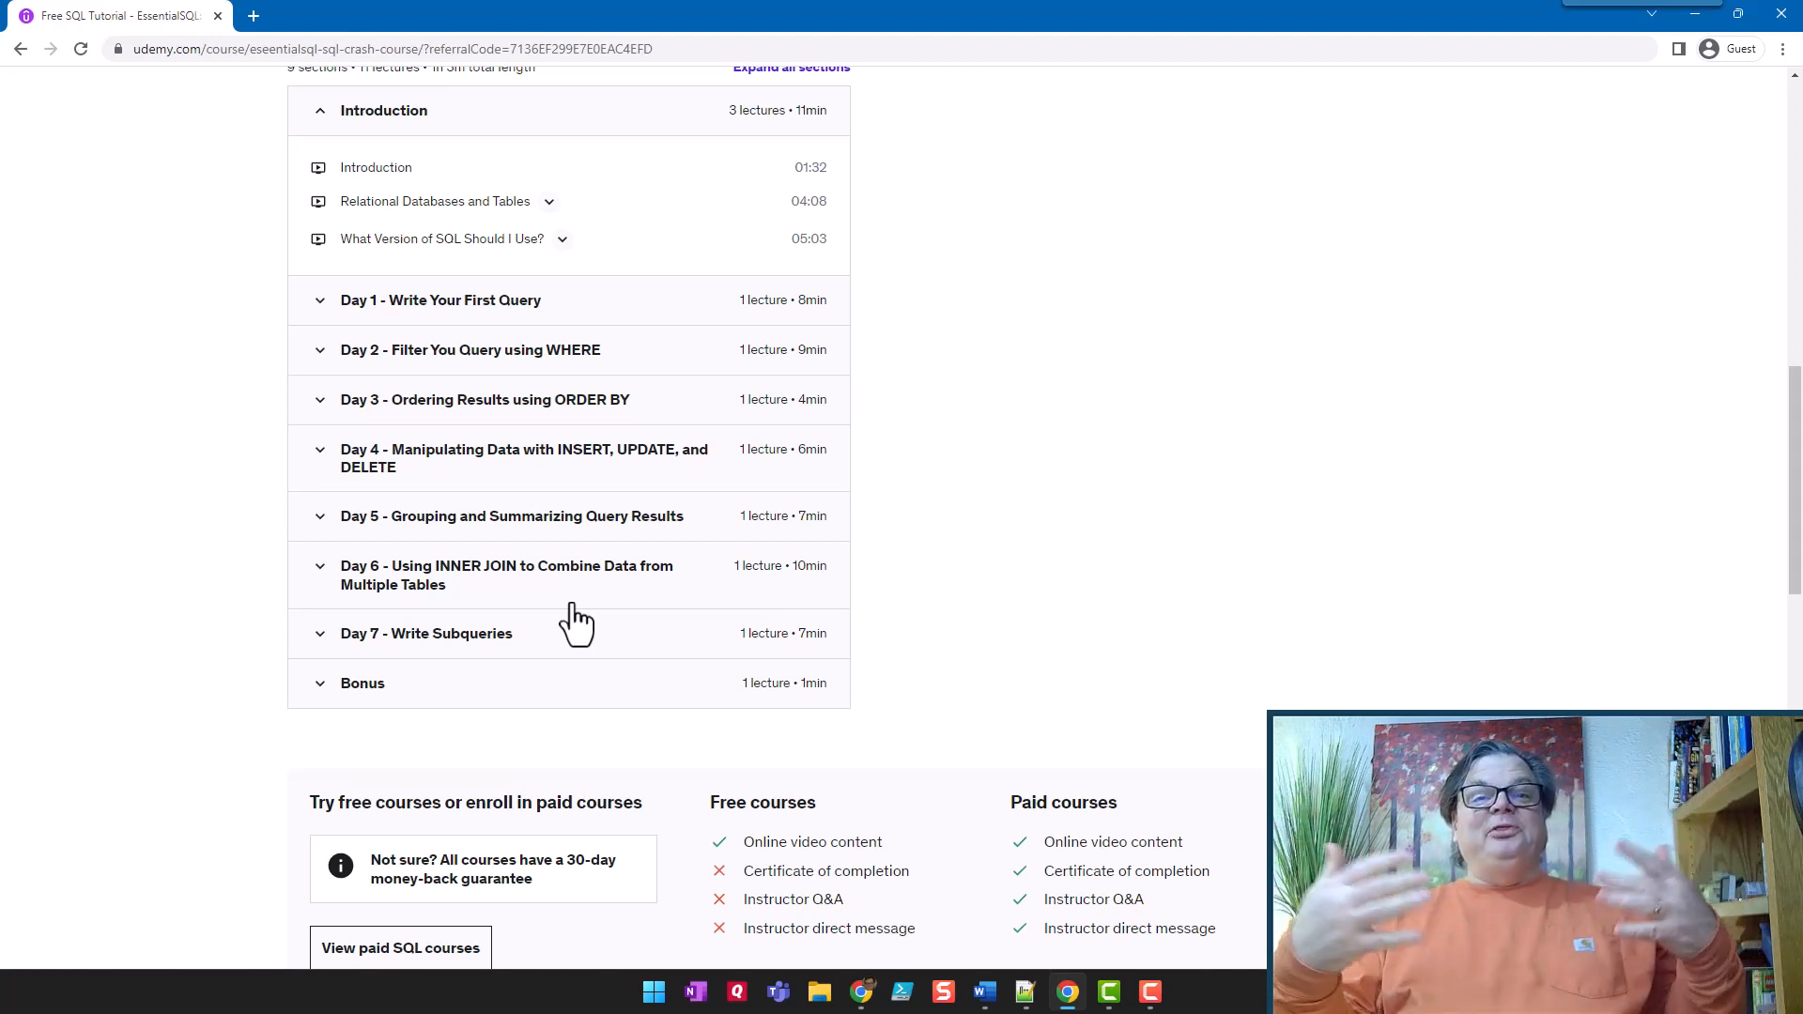
mouse_move(844, 621)
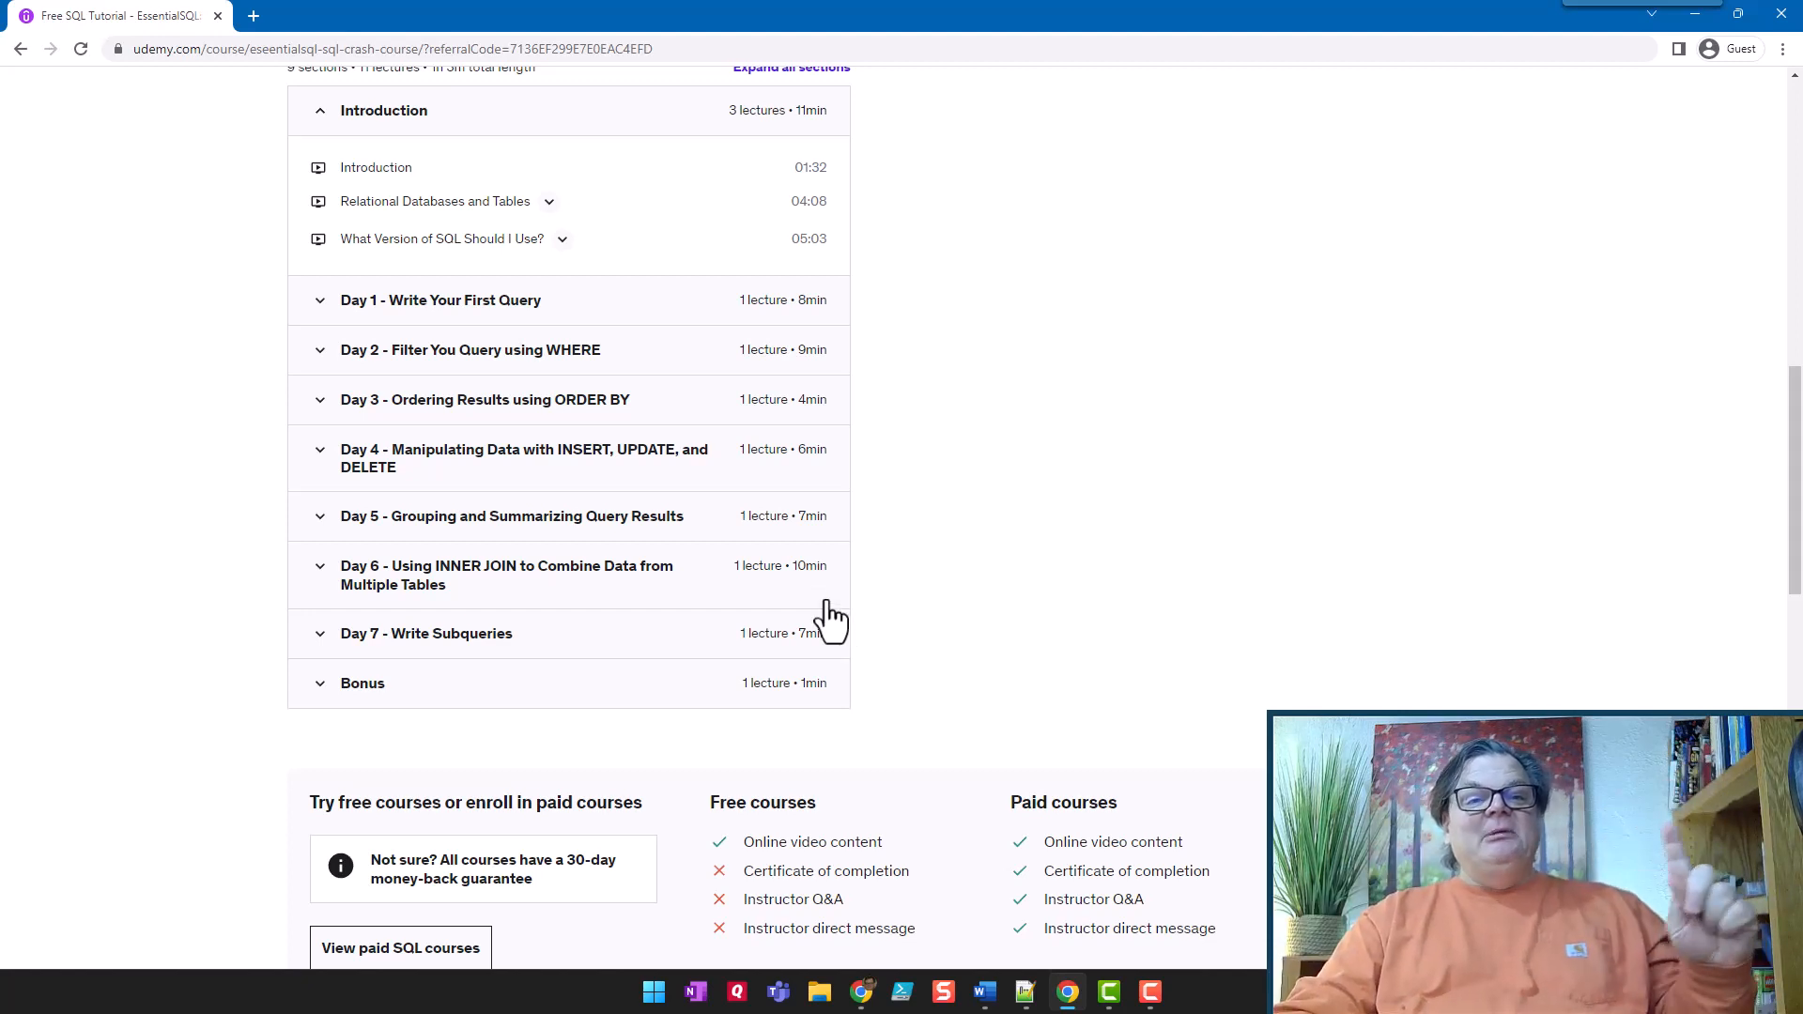
mouse_move(340, 584)
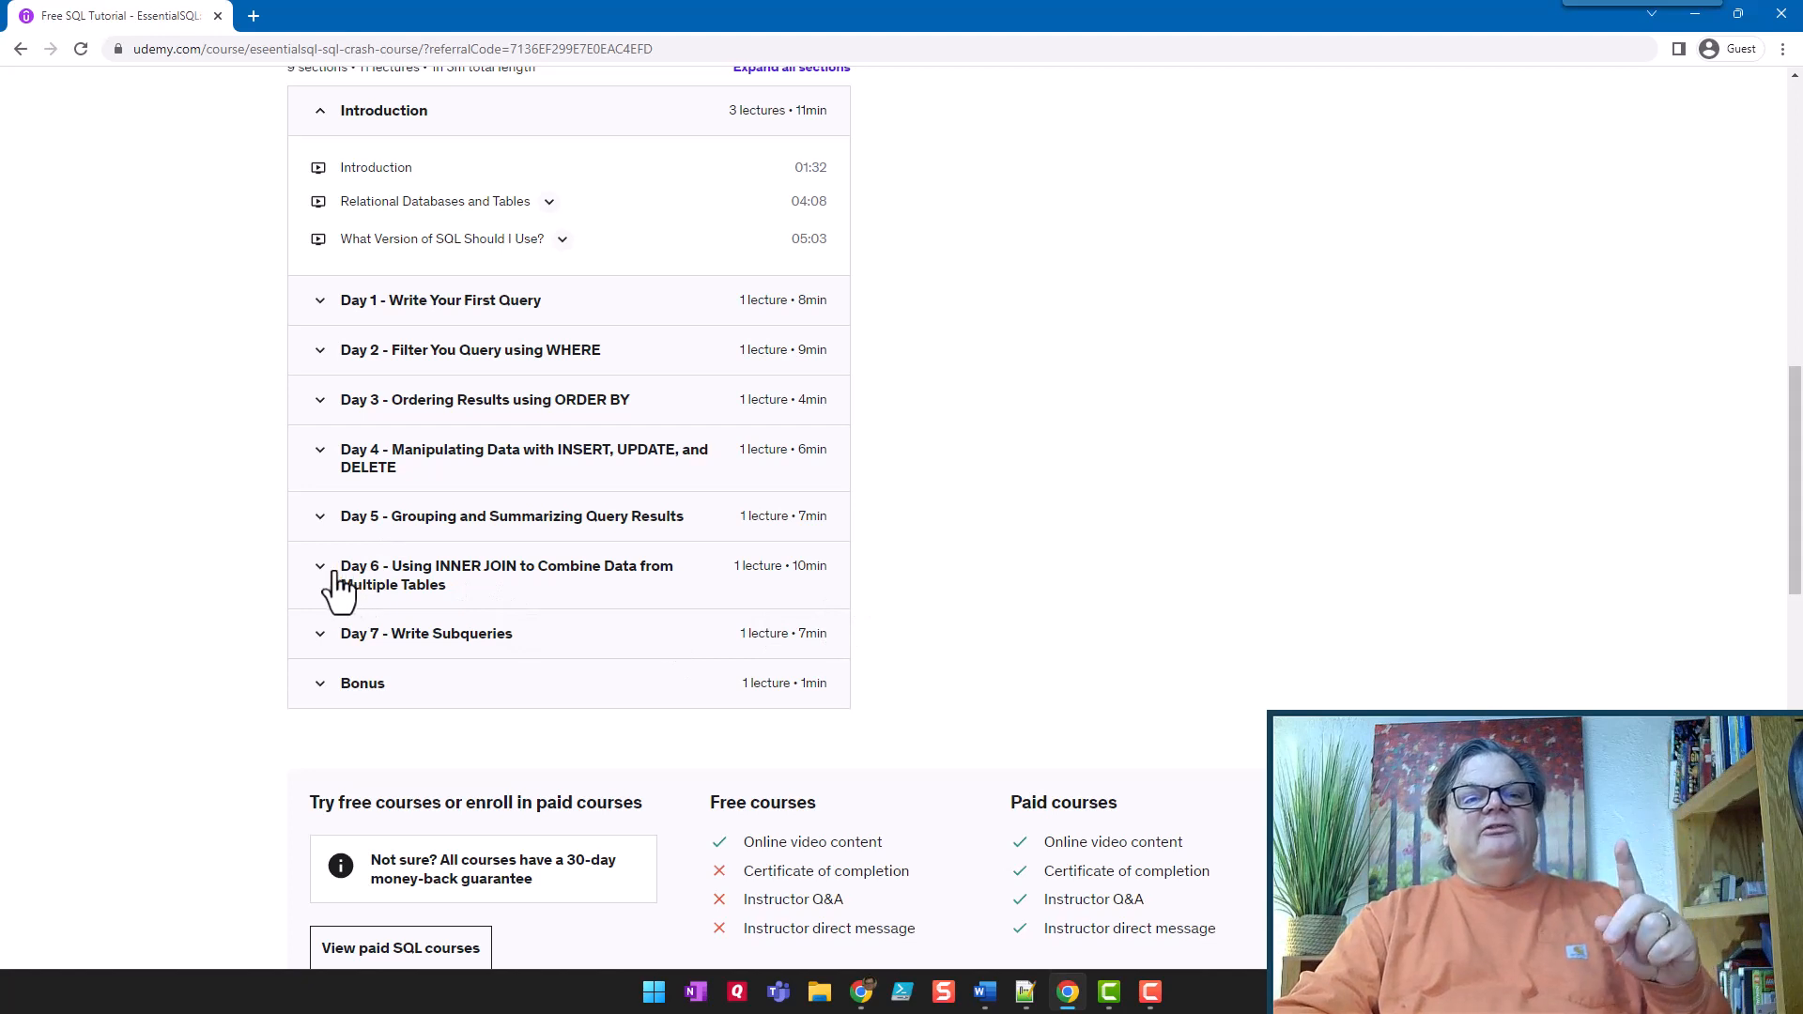
Expand Day 5 to show the GROUP BY lecture, Calculate Averages and Counting Rows questions.
left_click(511, 515)
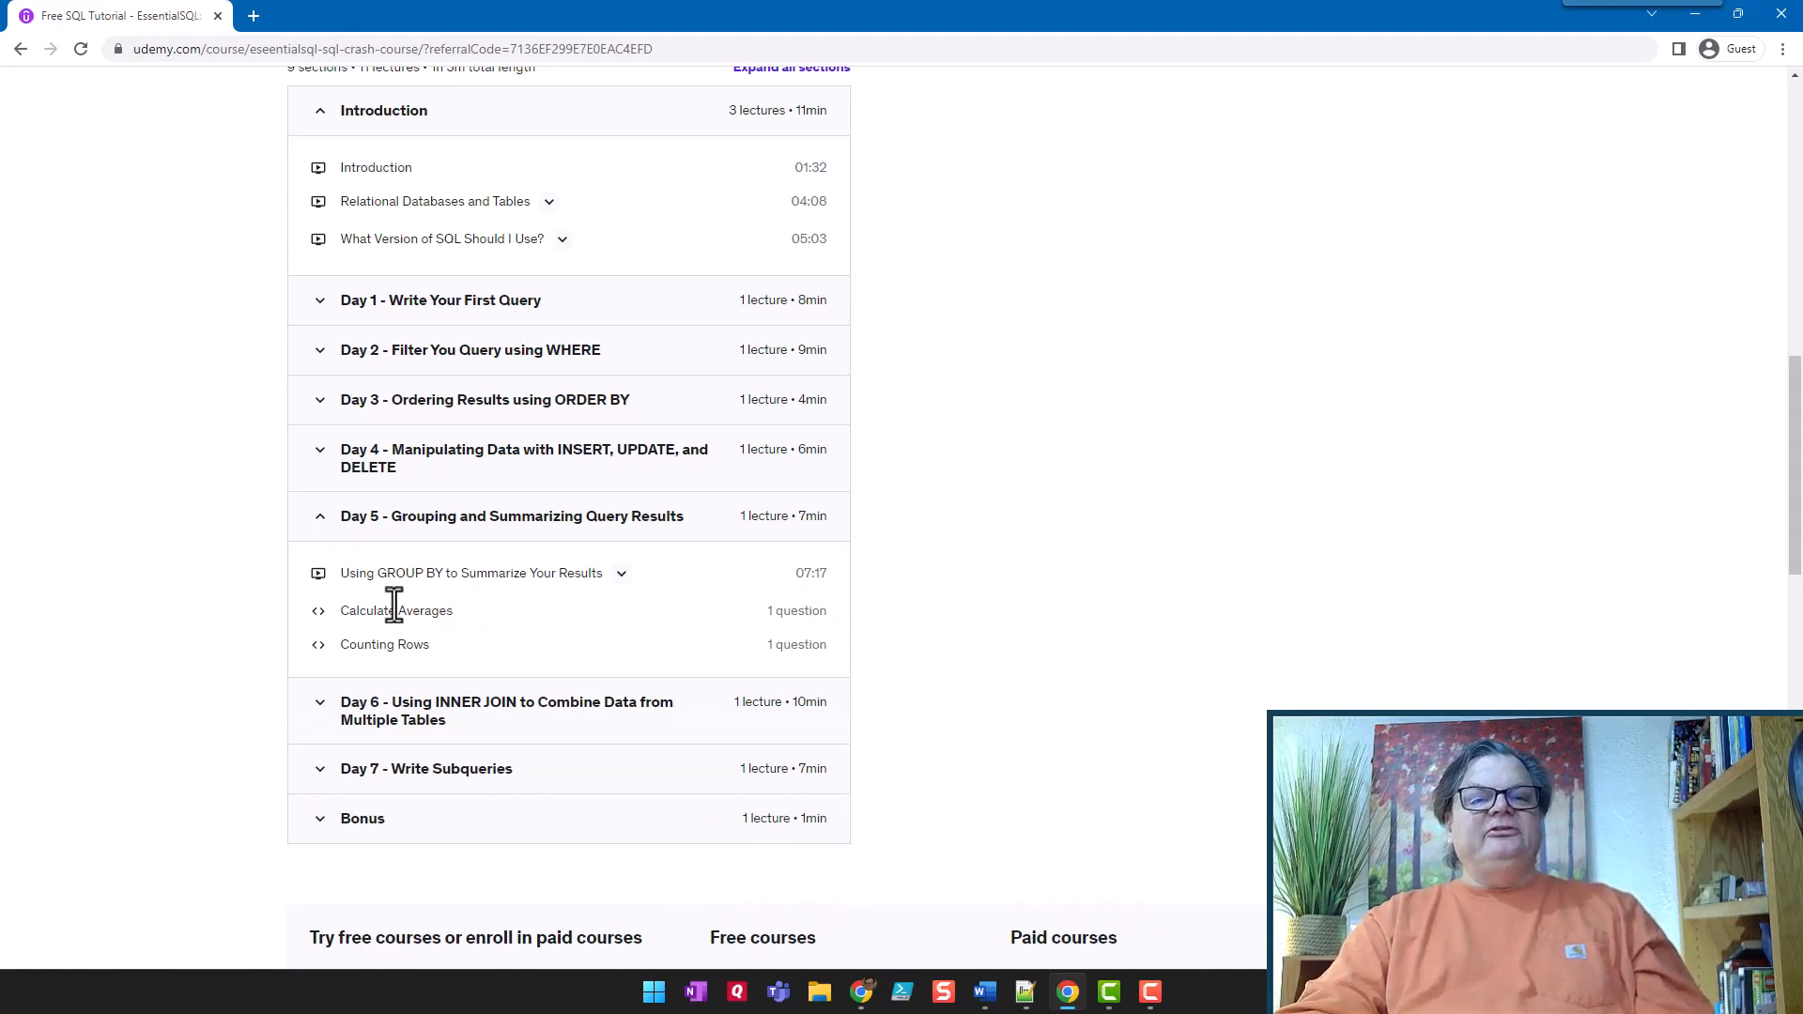
mouse_move(504, 678)
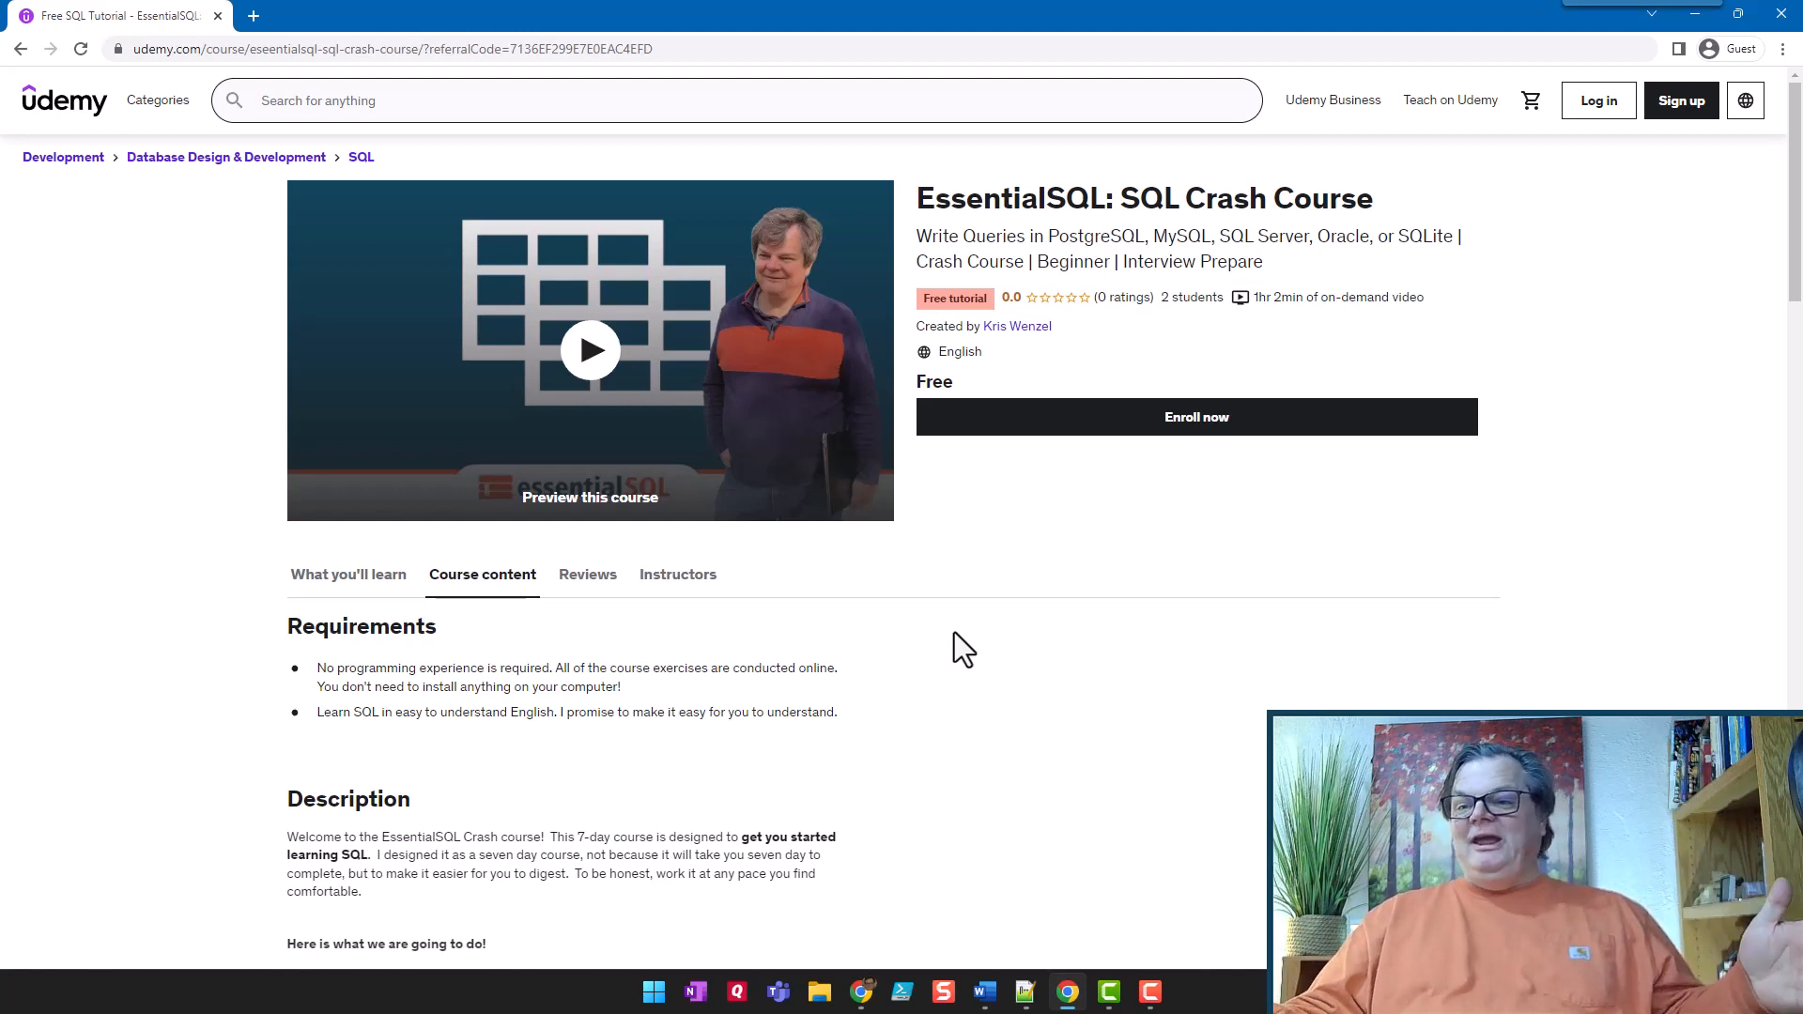
mouse_move(931, 652)
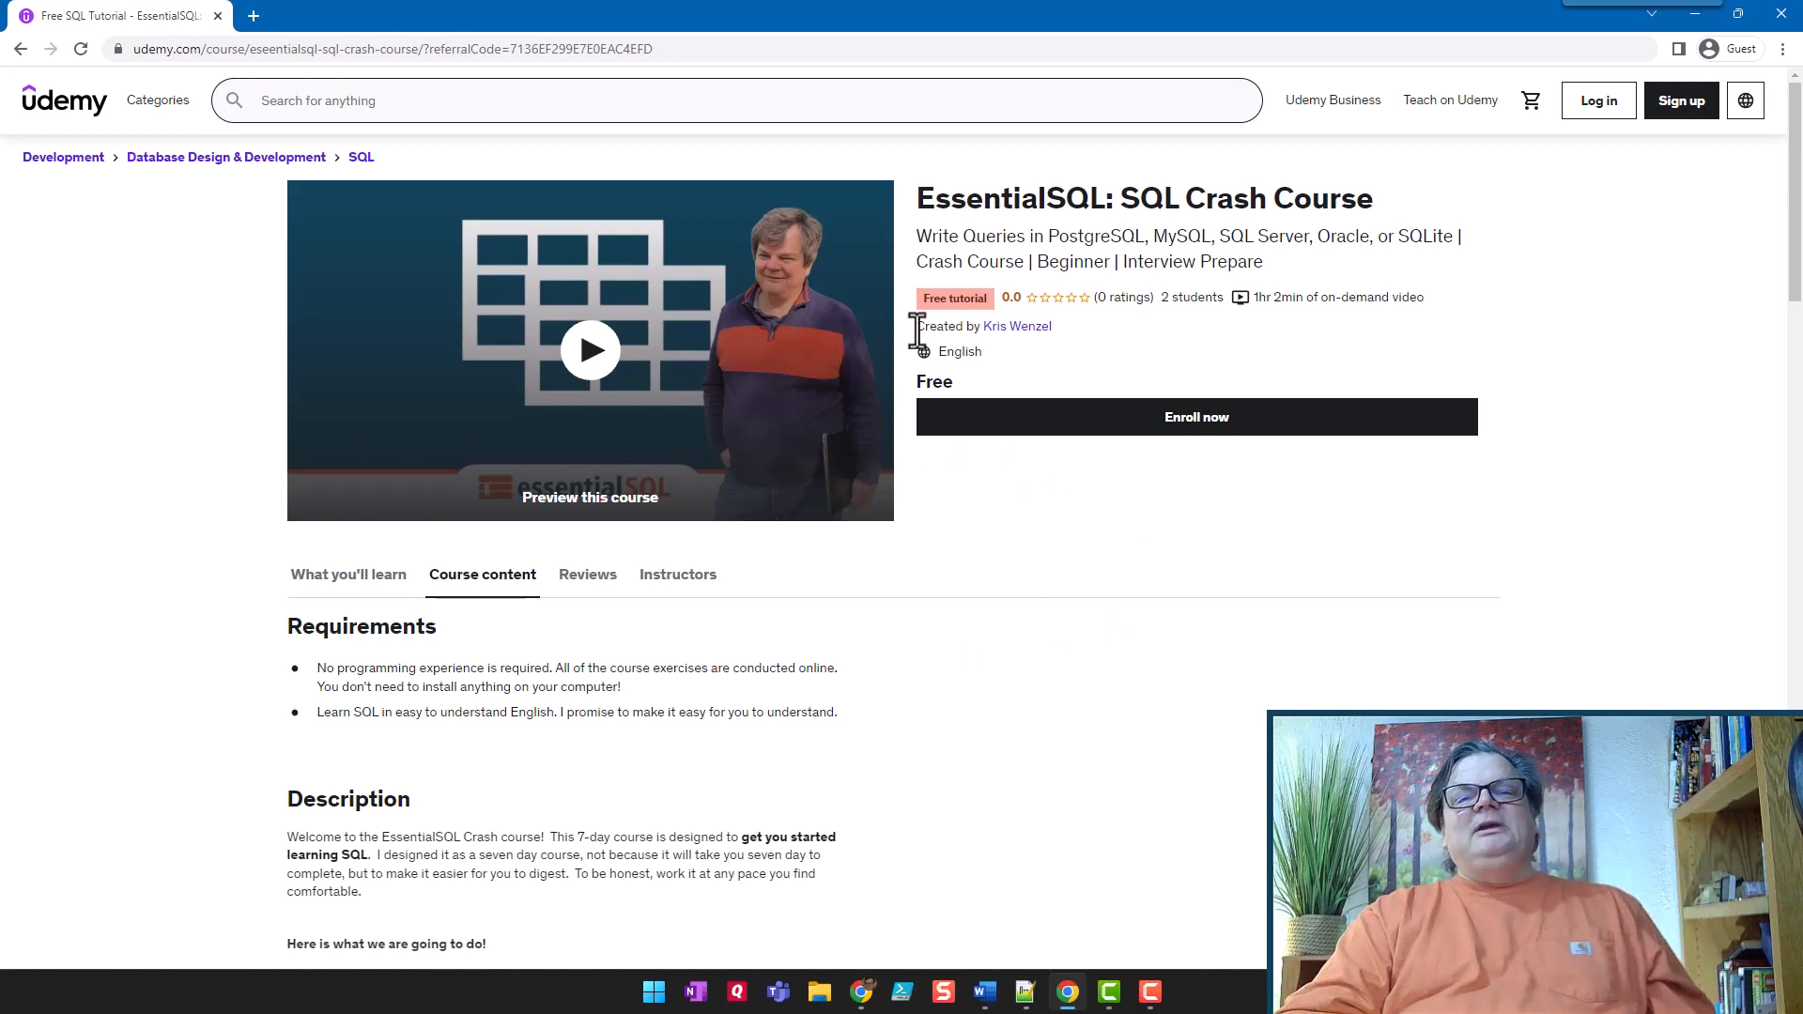
View Kris Wenzel's instructor profile with his bio and list of seven courses.
left_click(1016, 325)
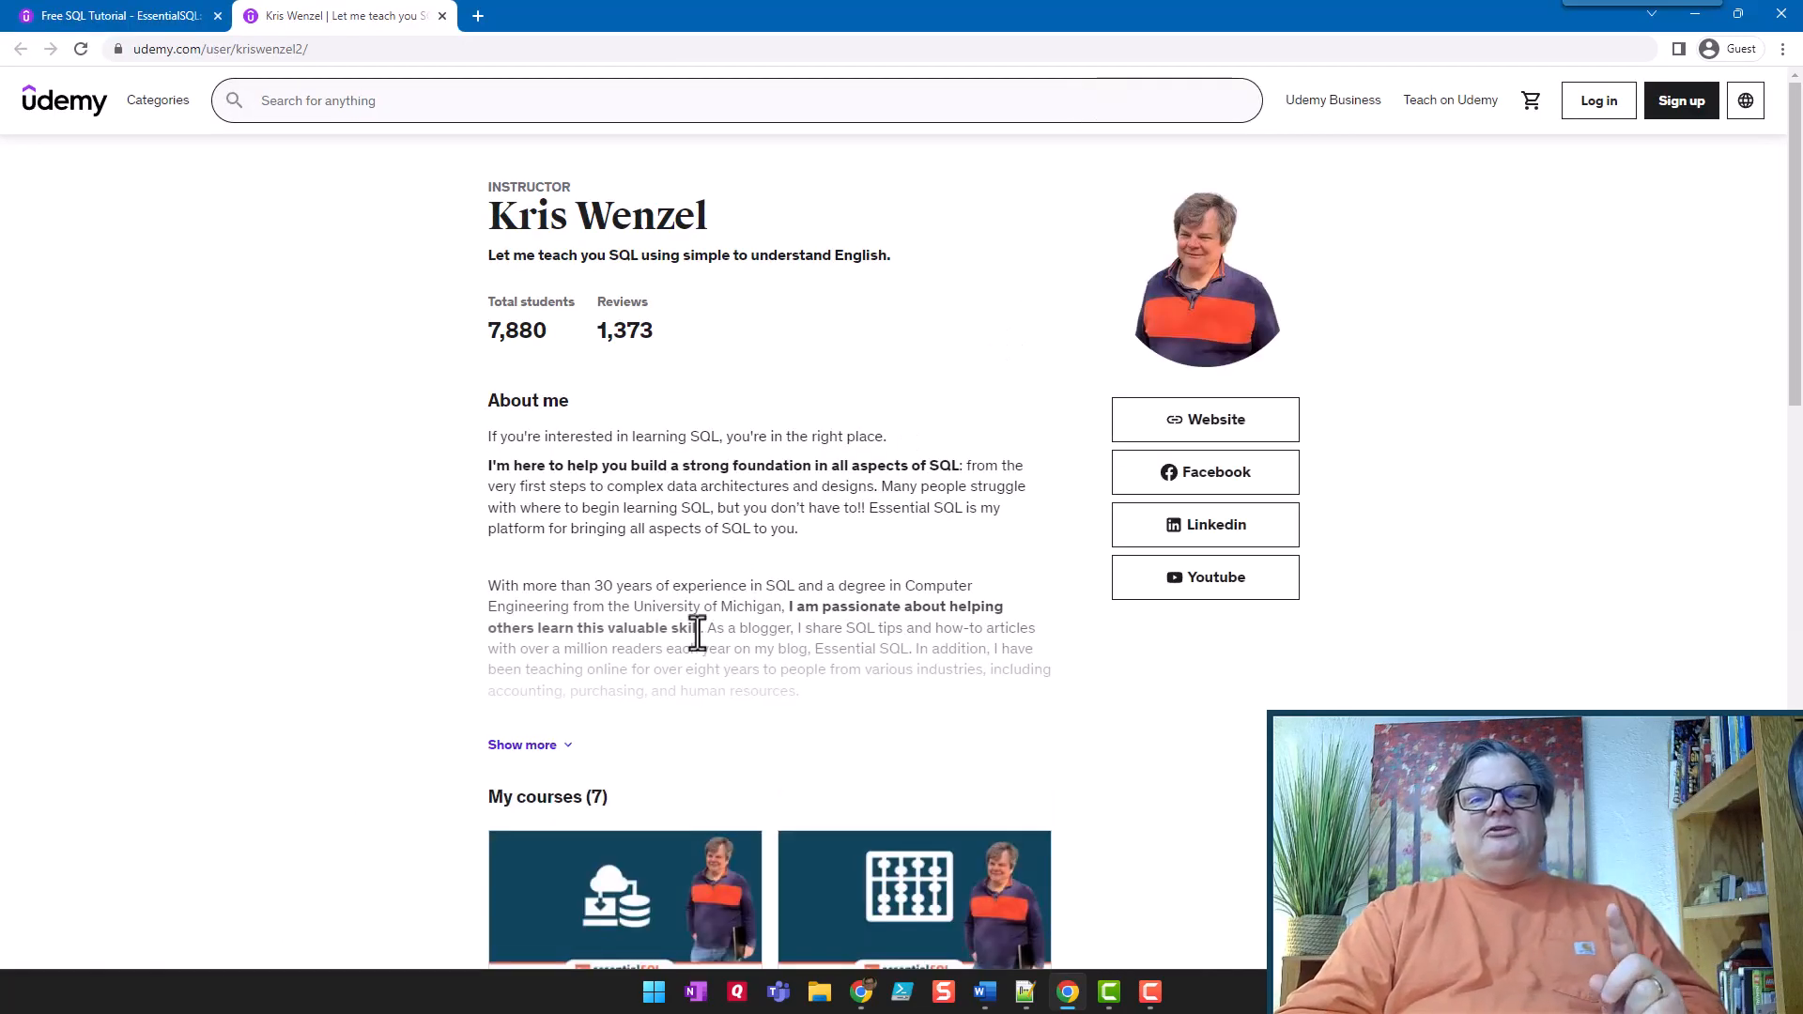
mouse_move(500, 374)
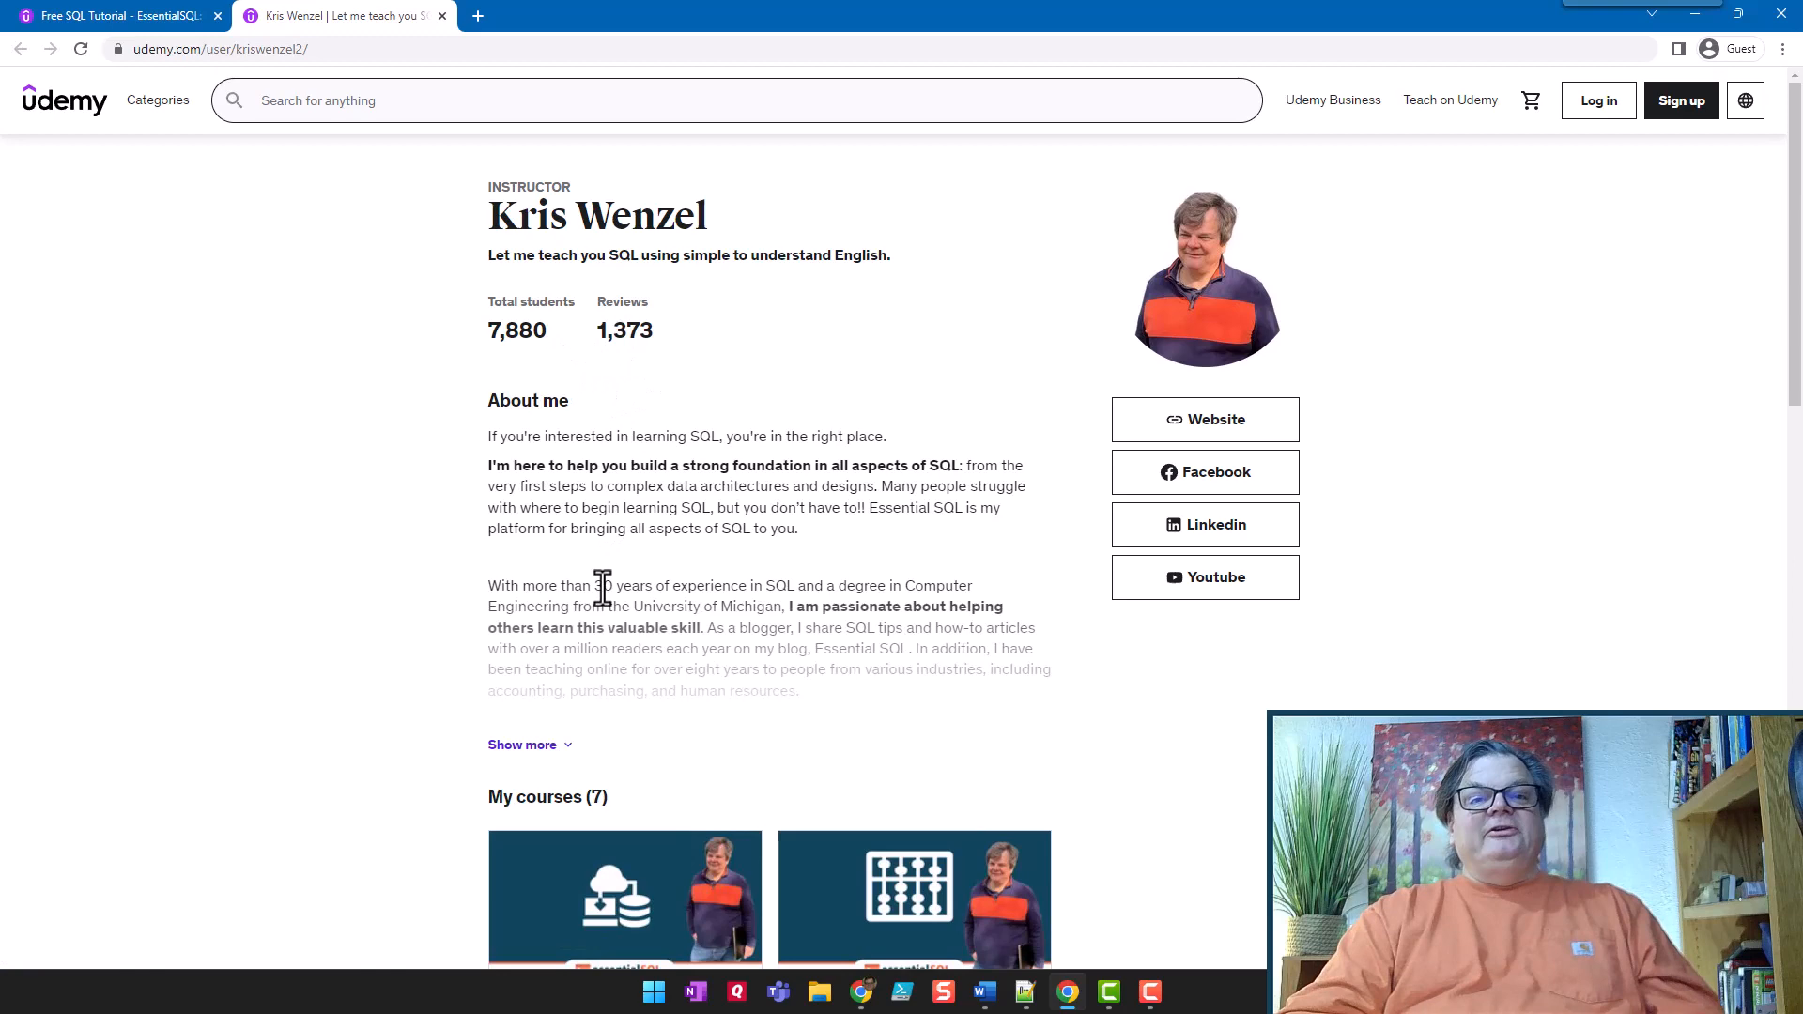
scroll("down", 3)
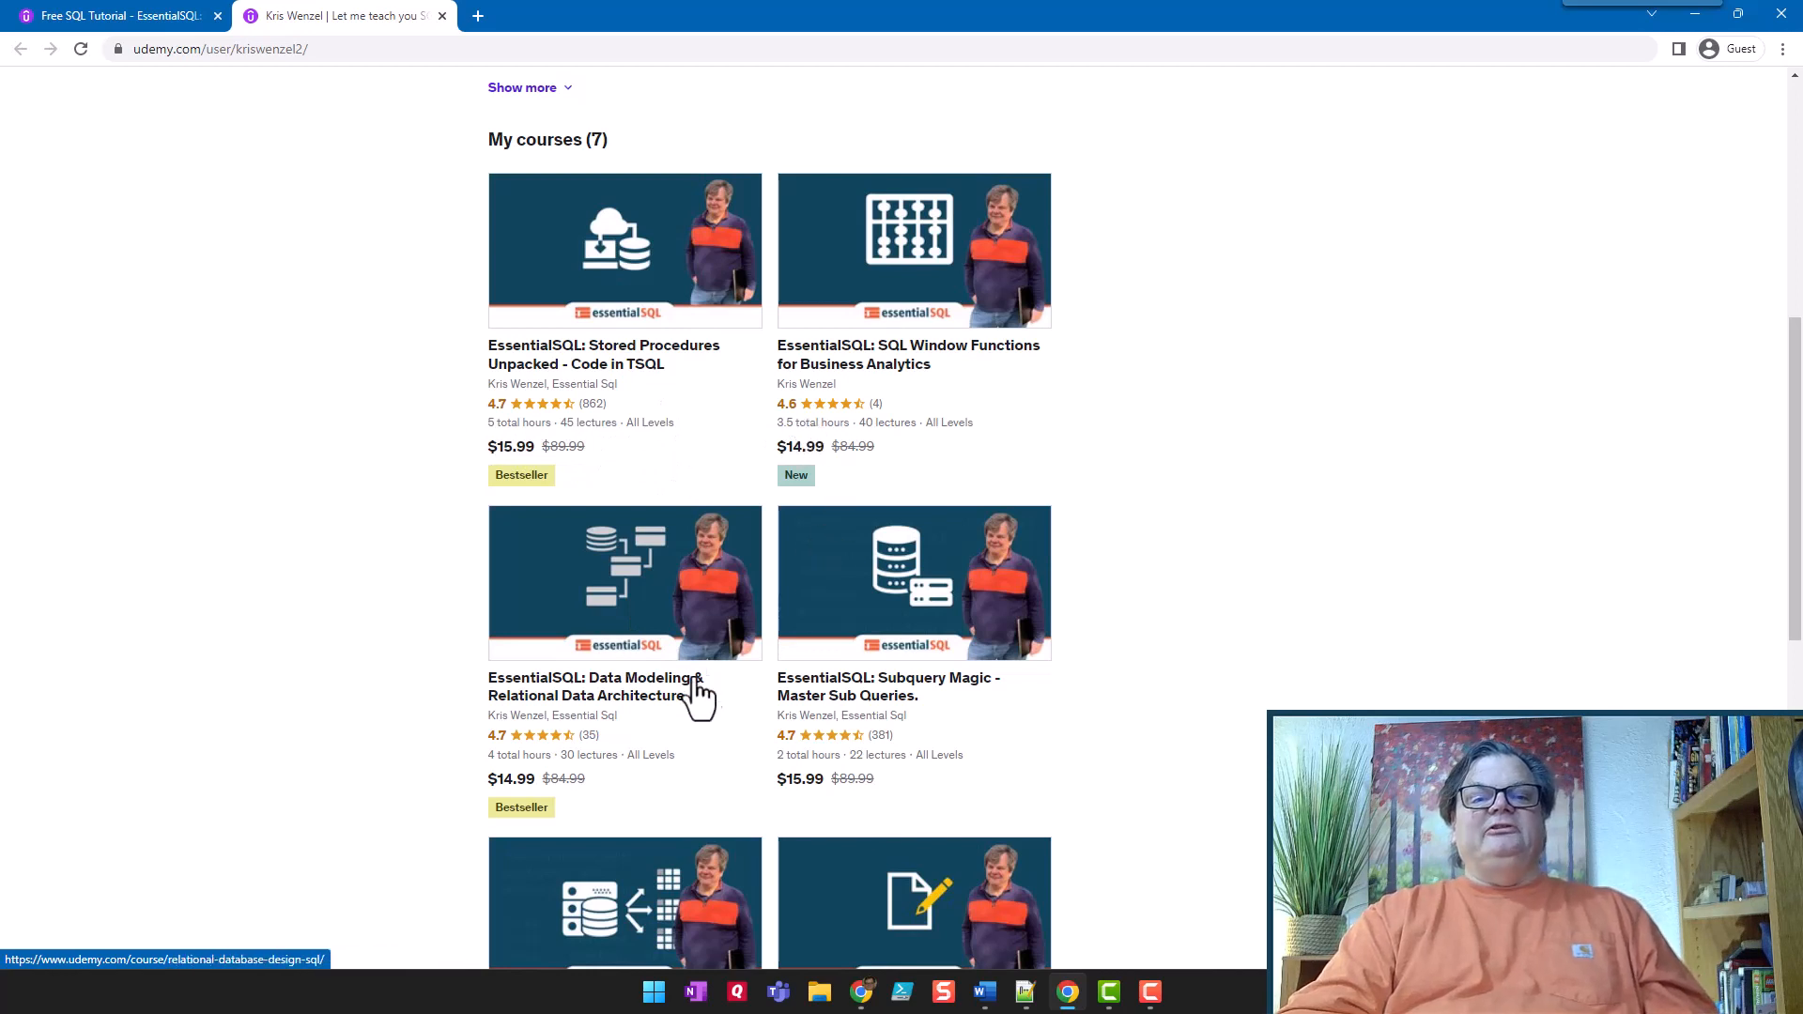
scroll("down", 3)
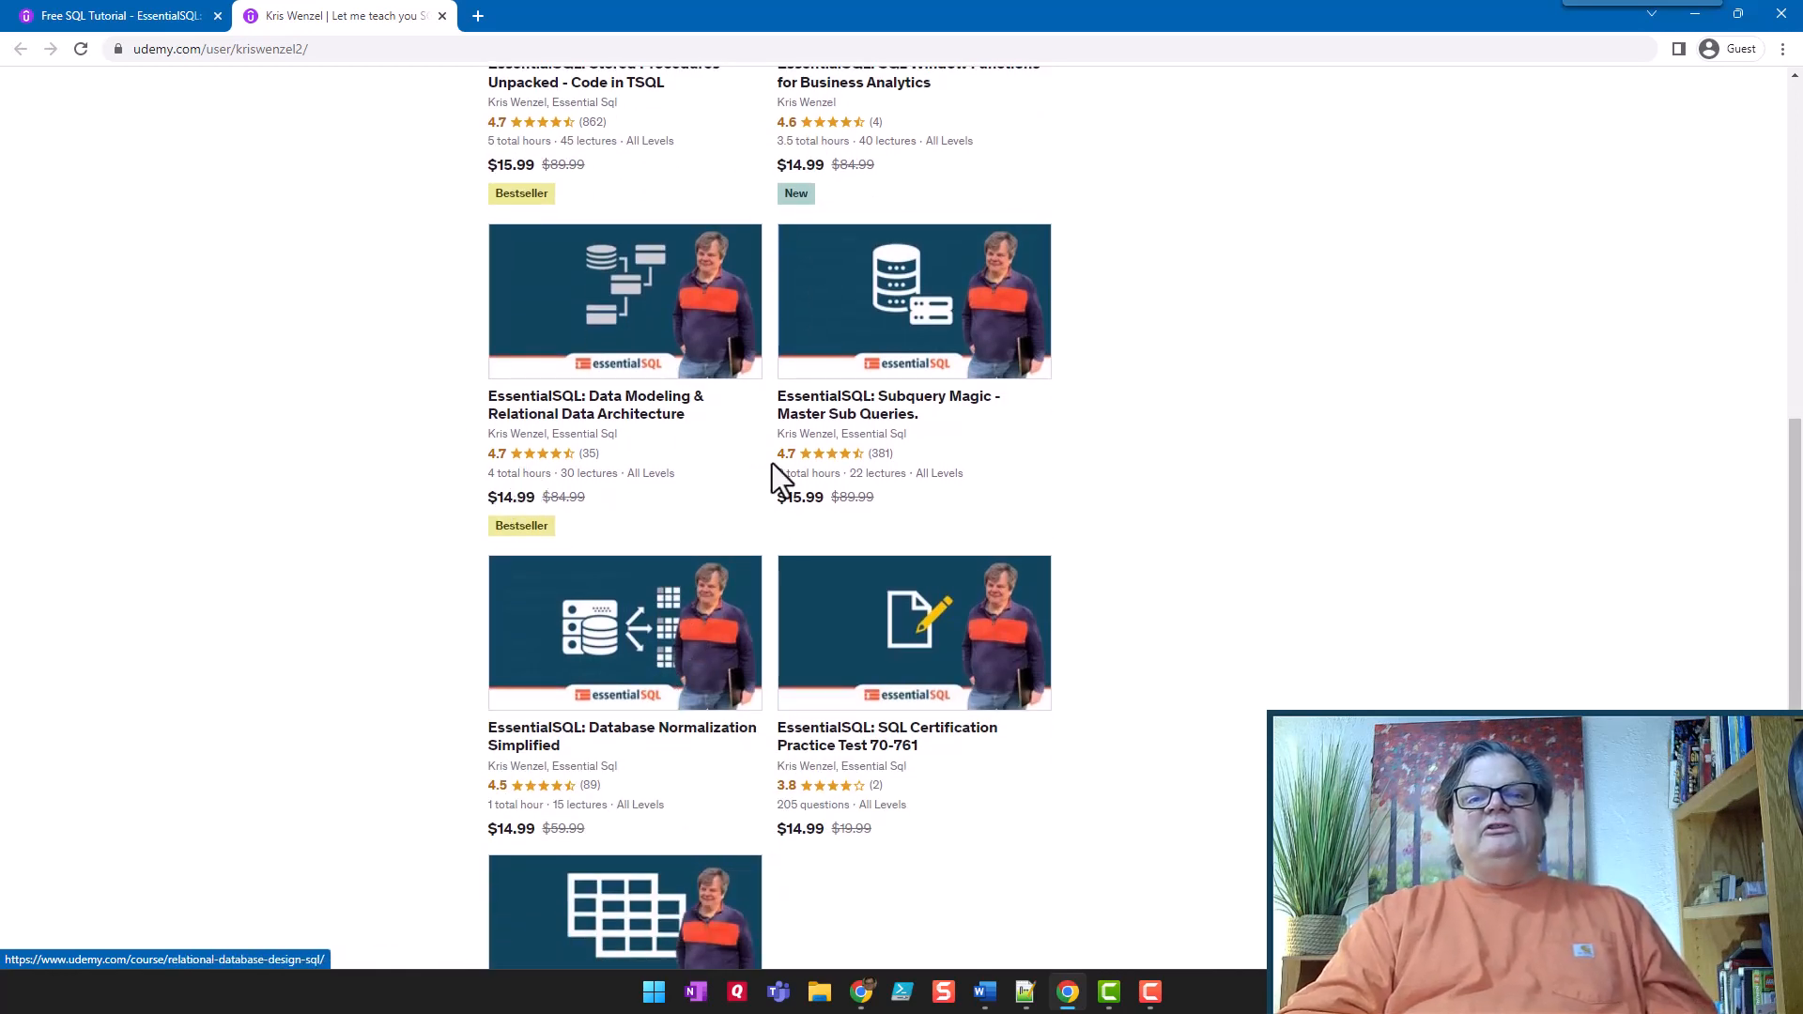
scroll("down", 3)
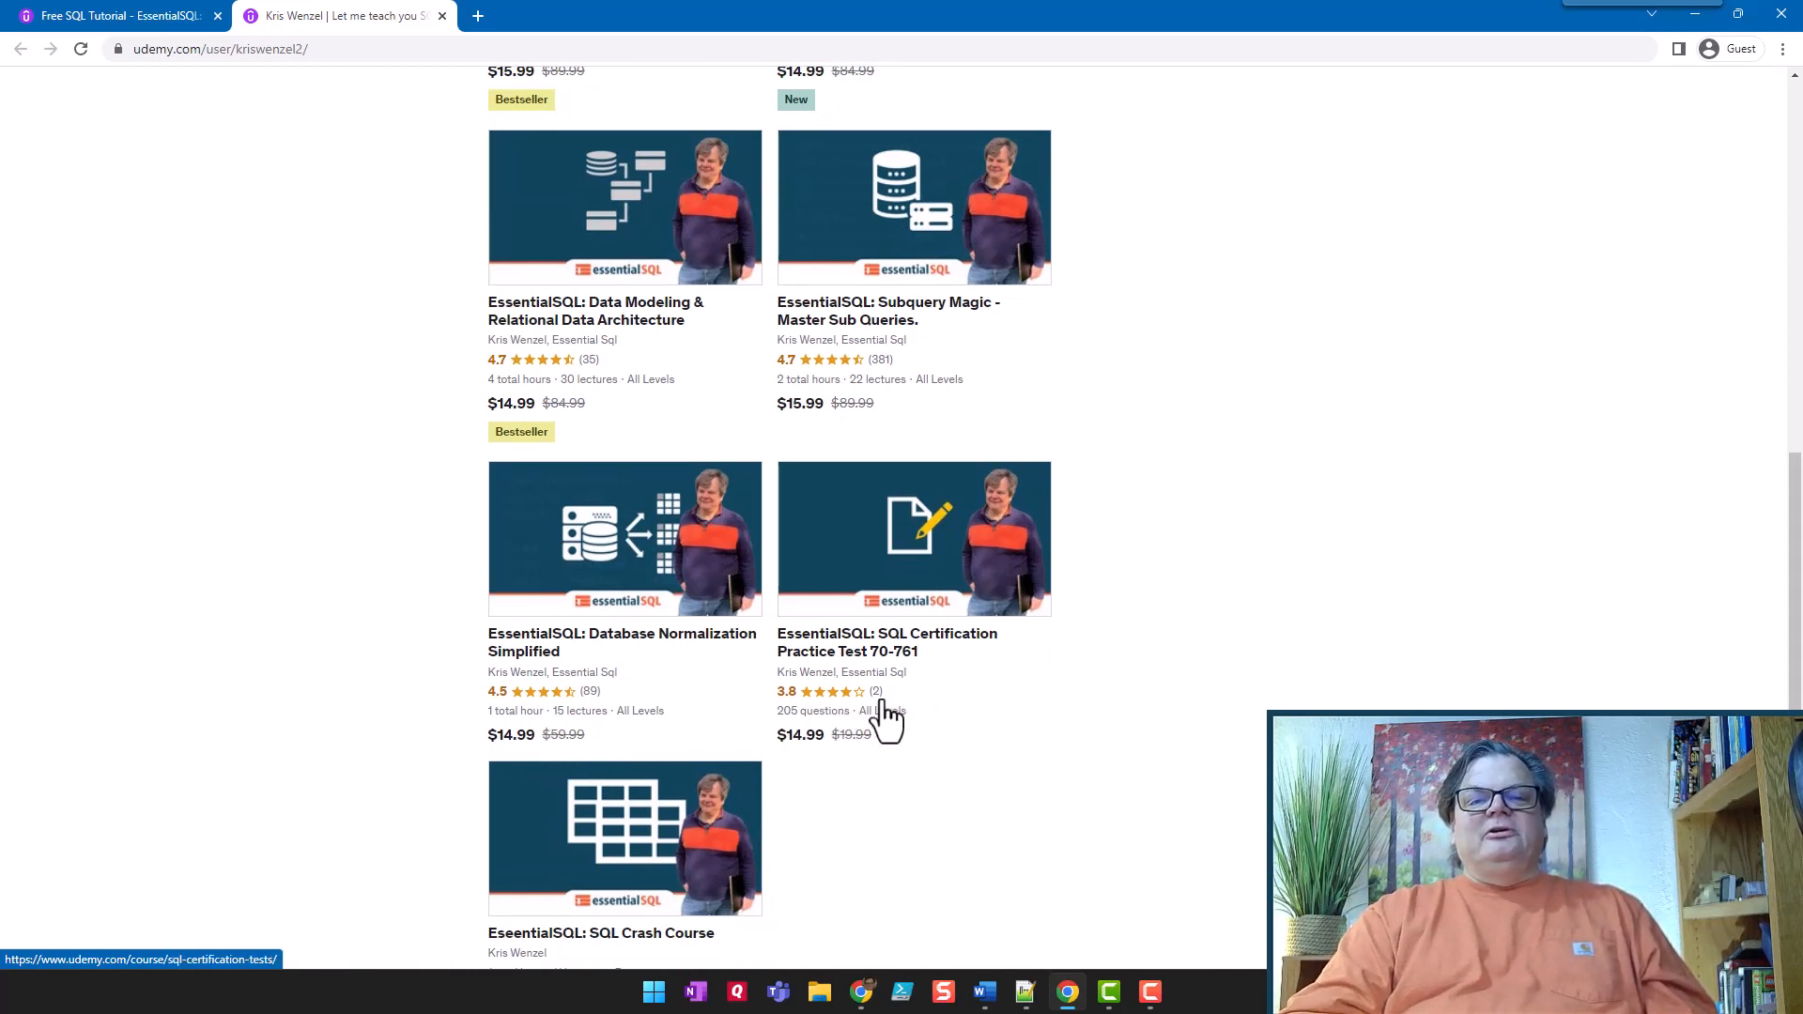
scroll("down", 3)
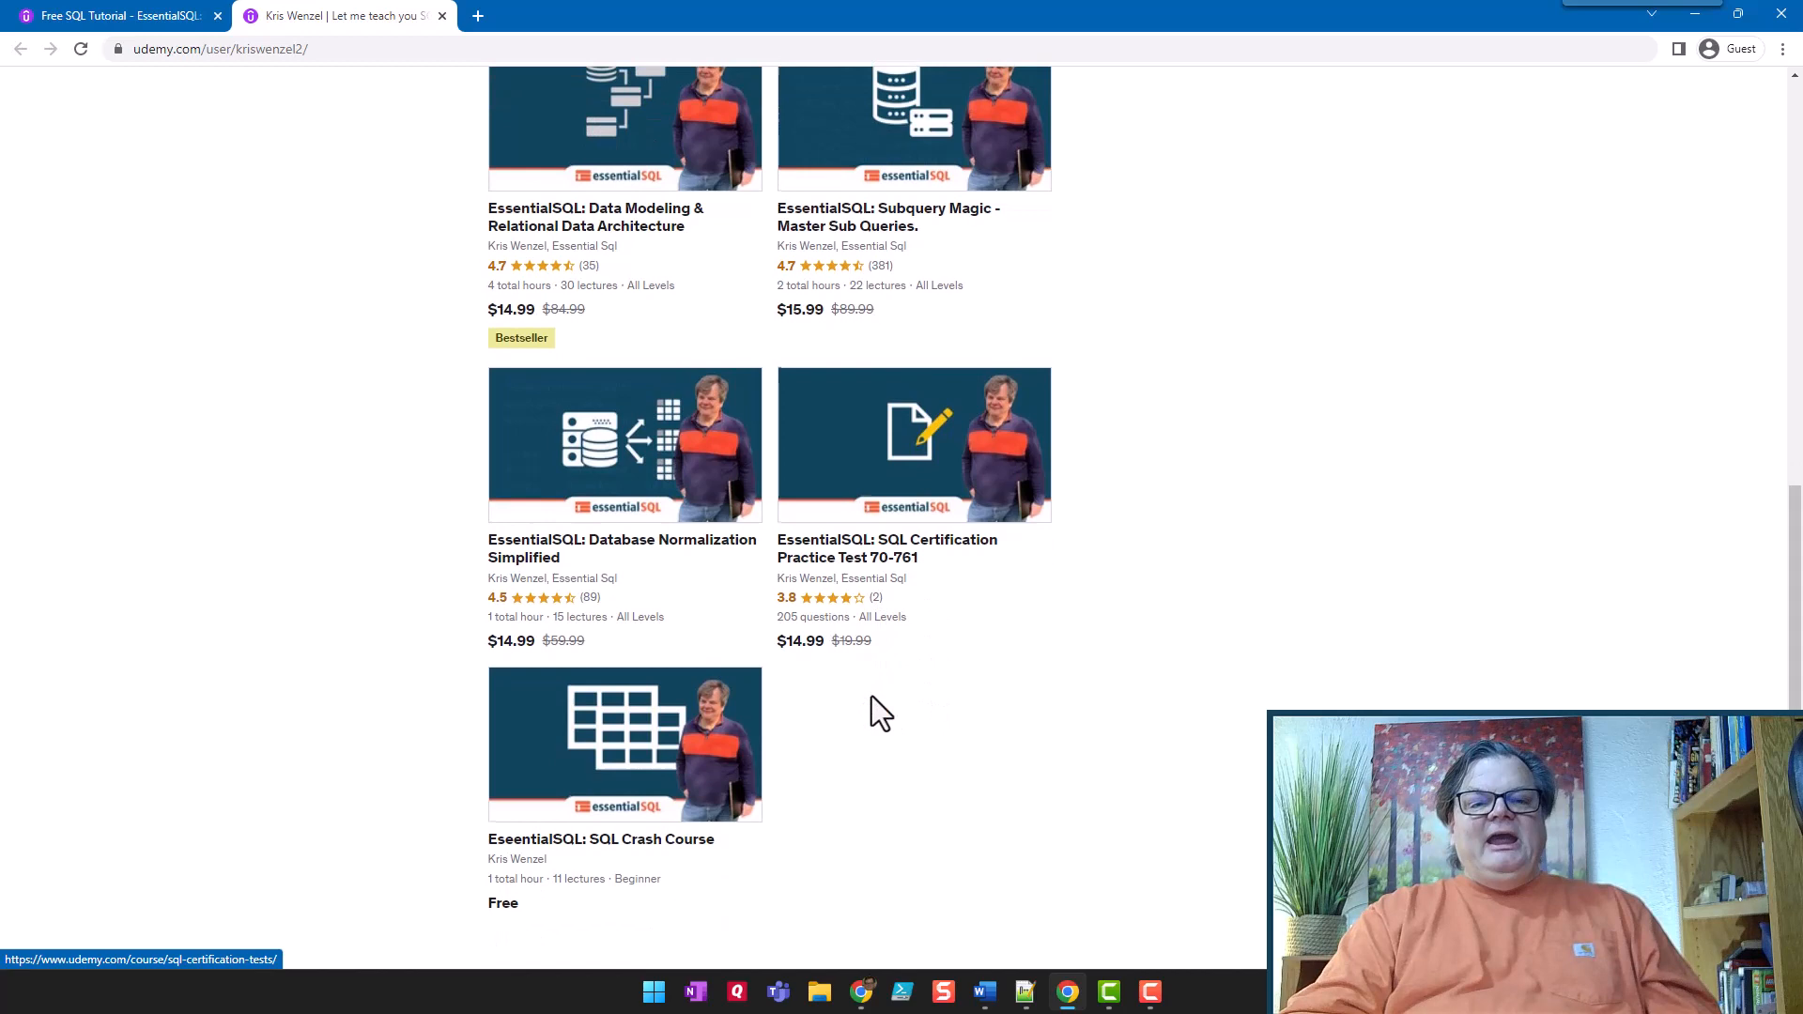
scroll("down", 3)
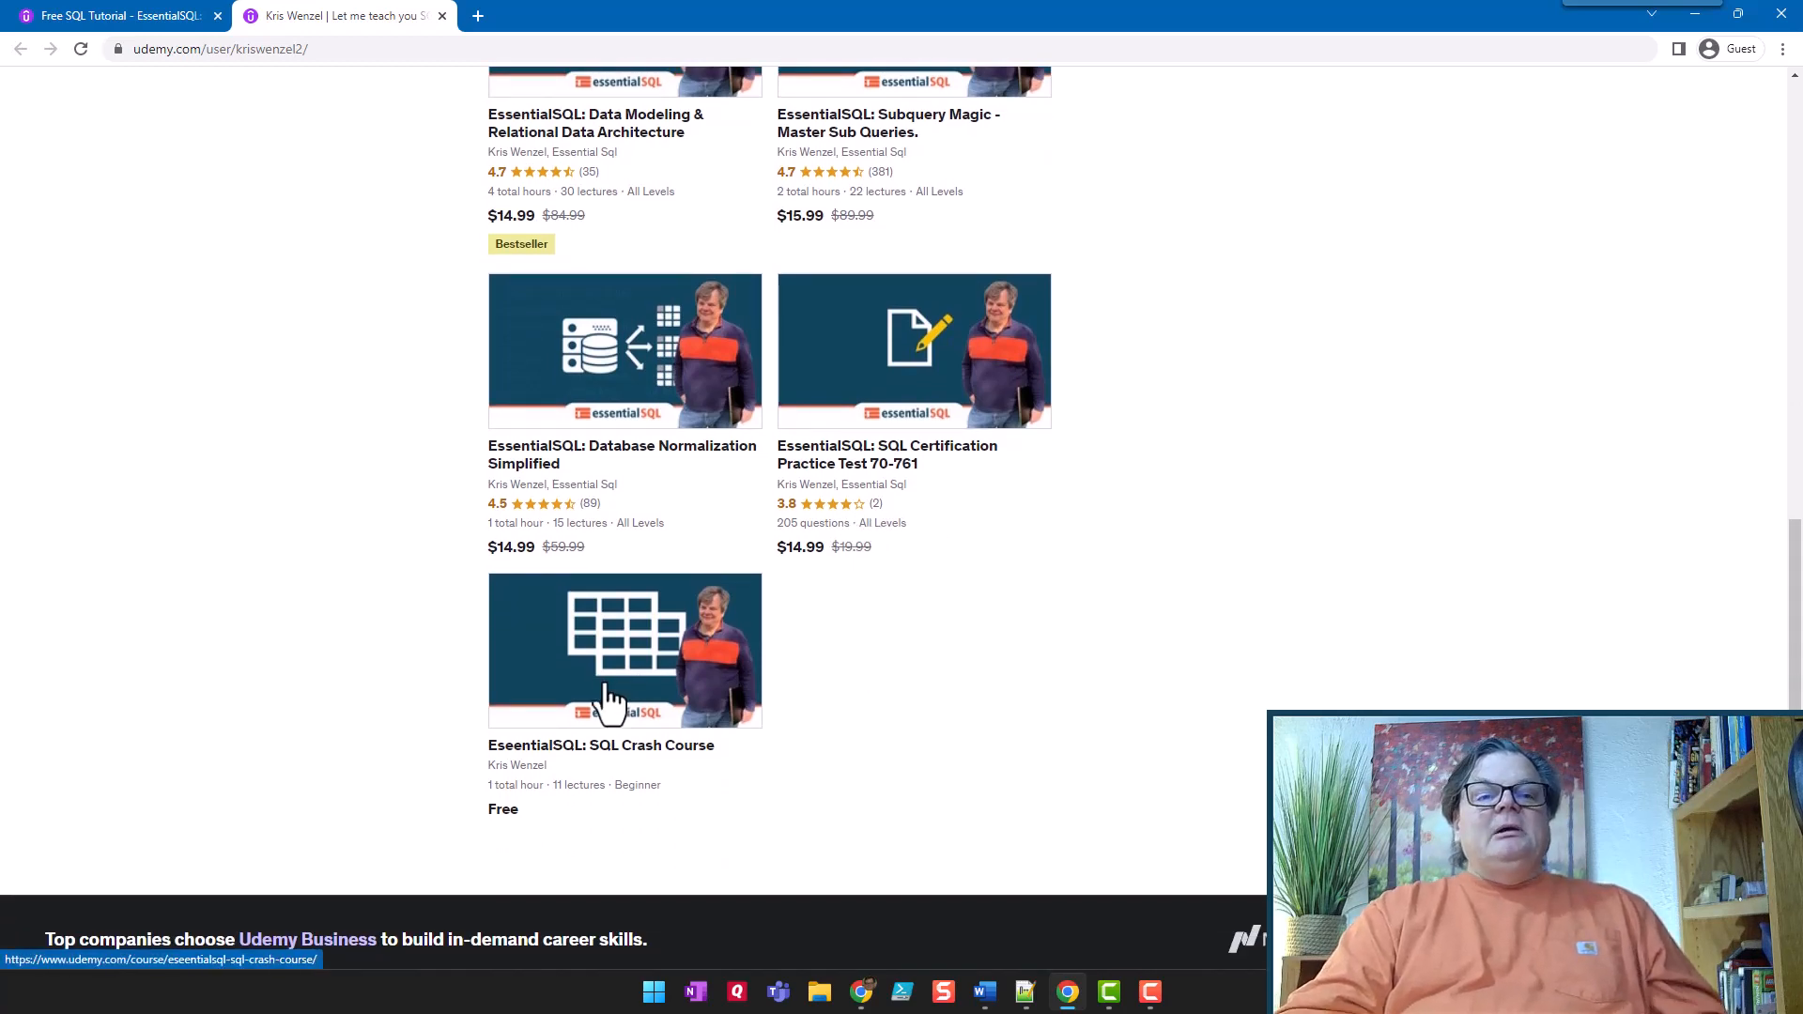
scroll("up", 3)
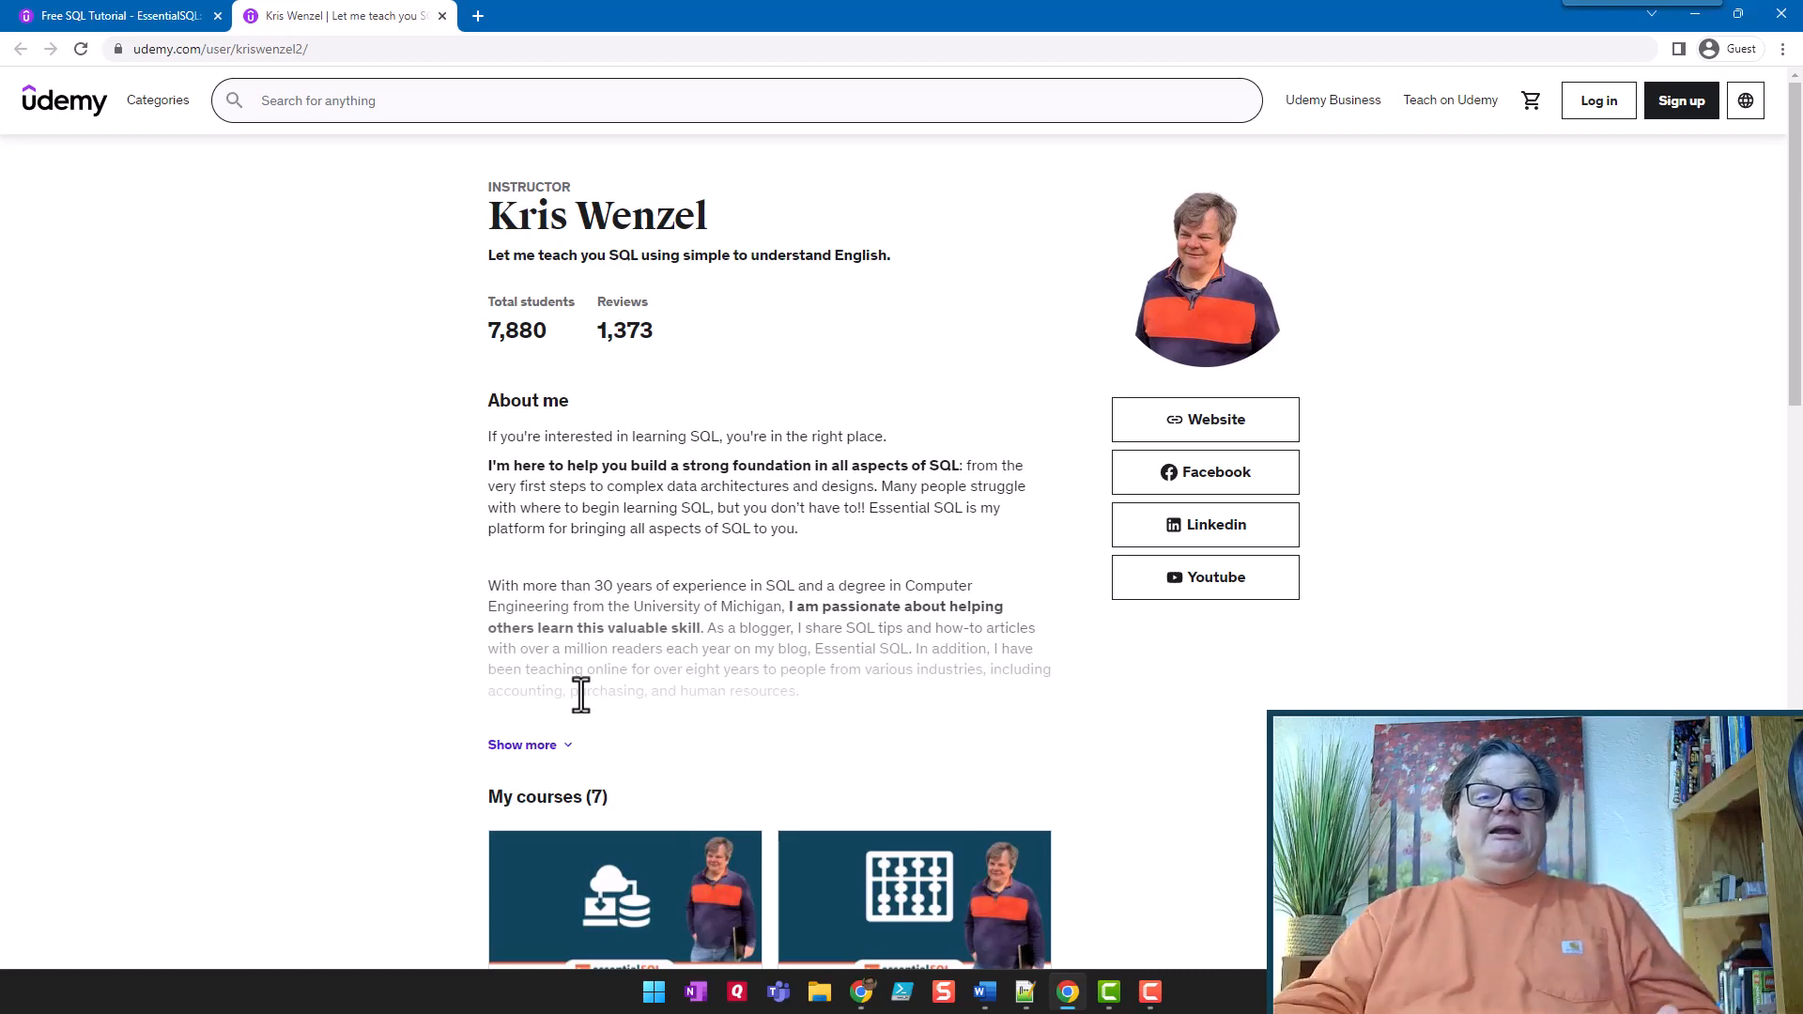
scroll("down", 3)
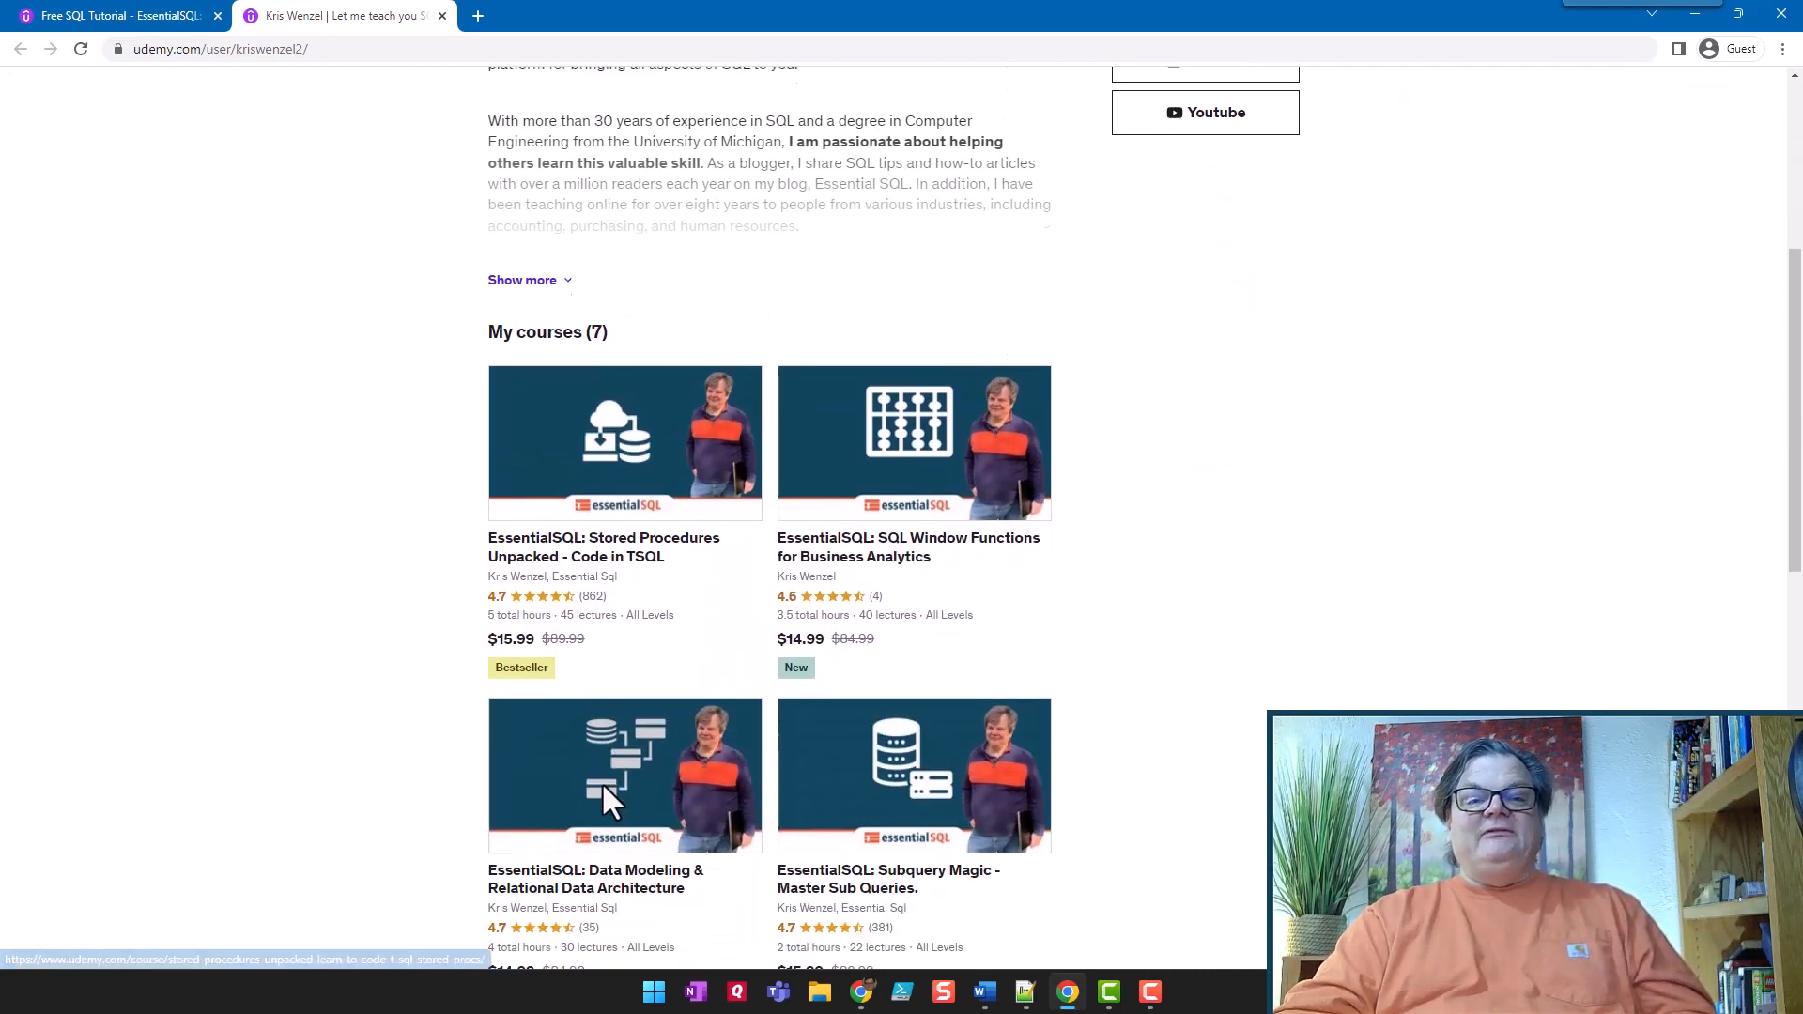
scroll("down", 3)
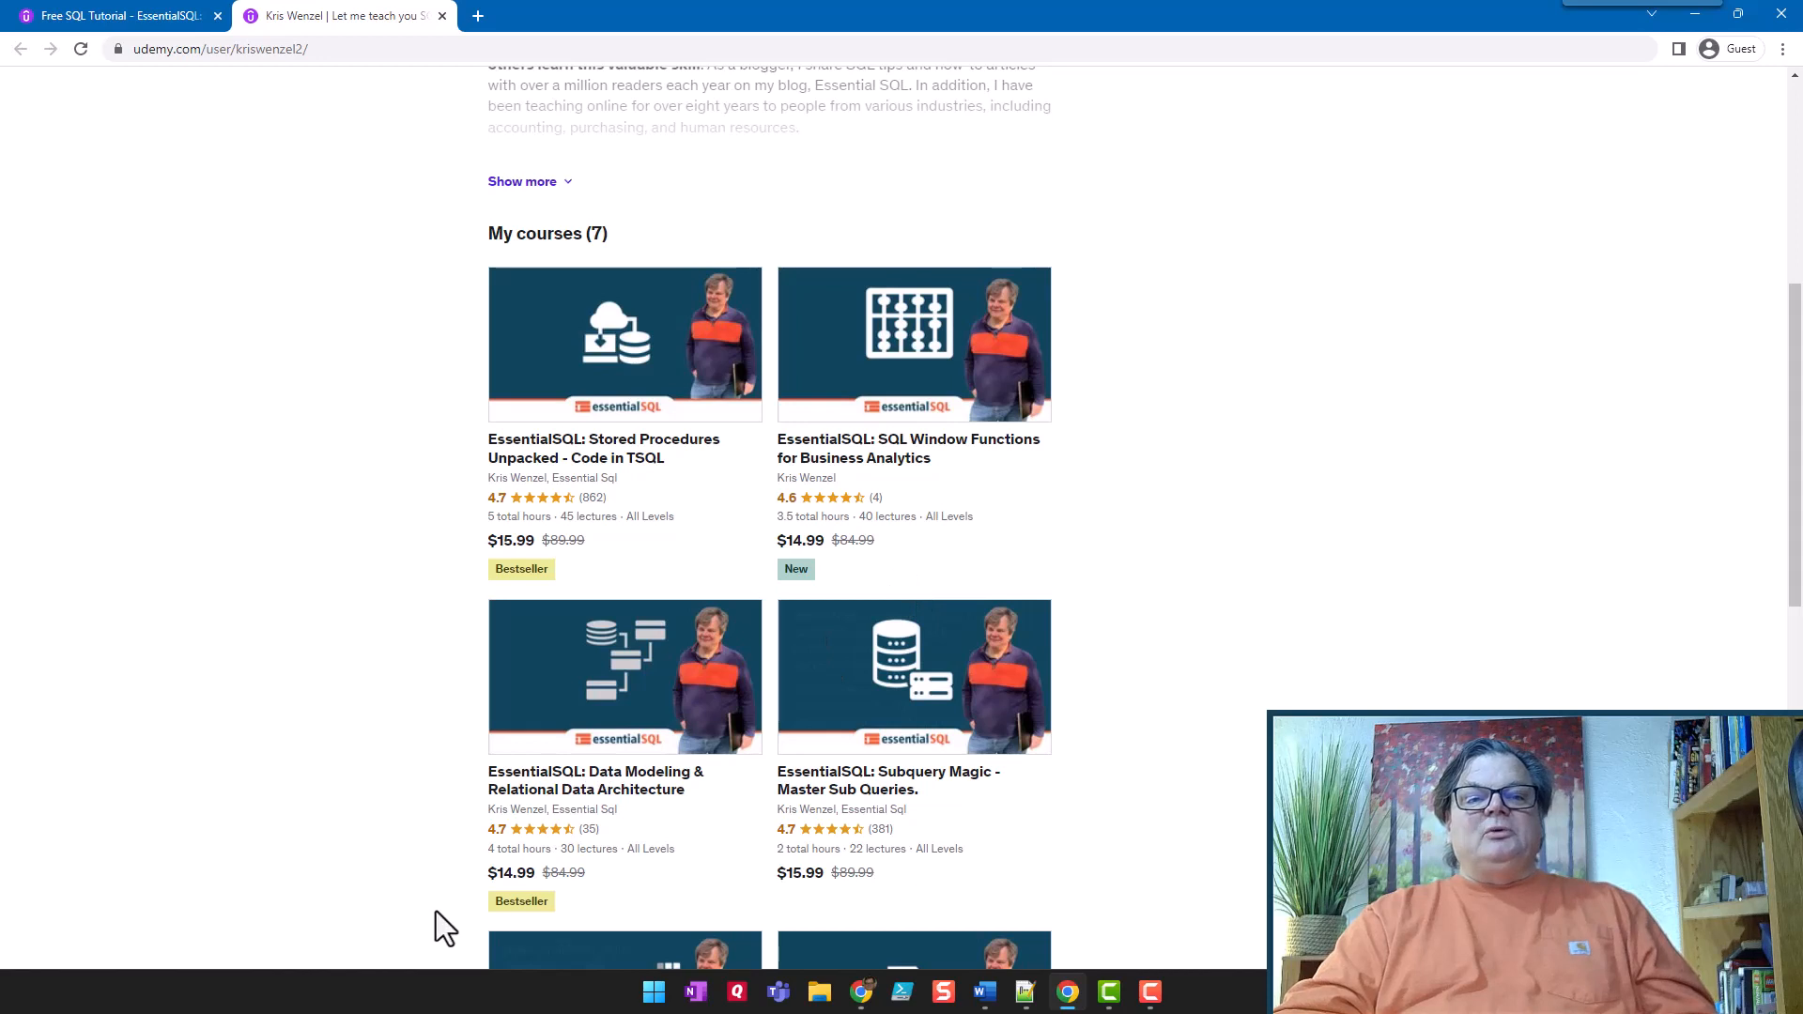
scroll("down", 3)
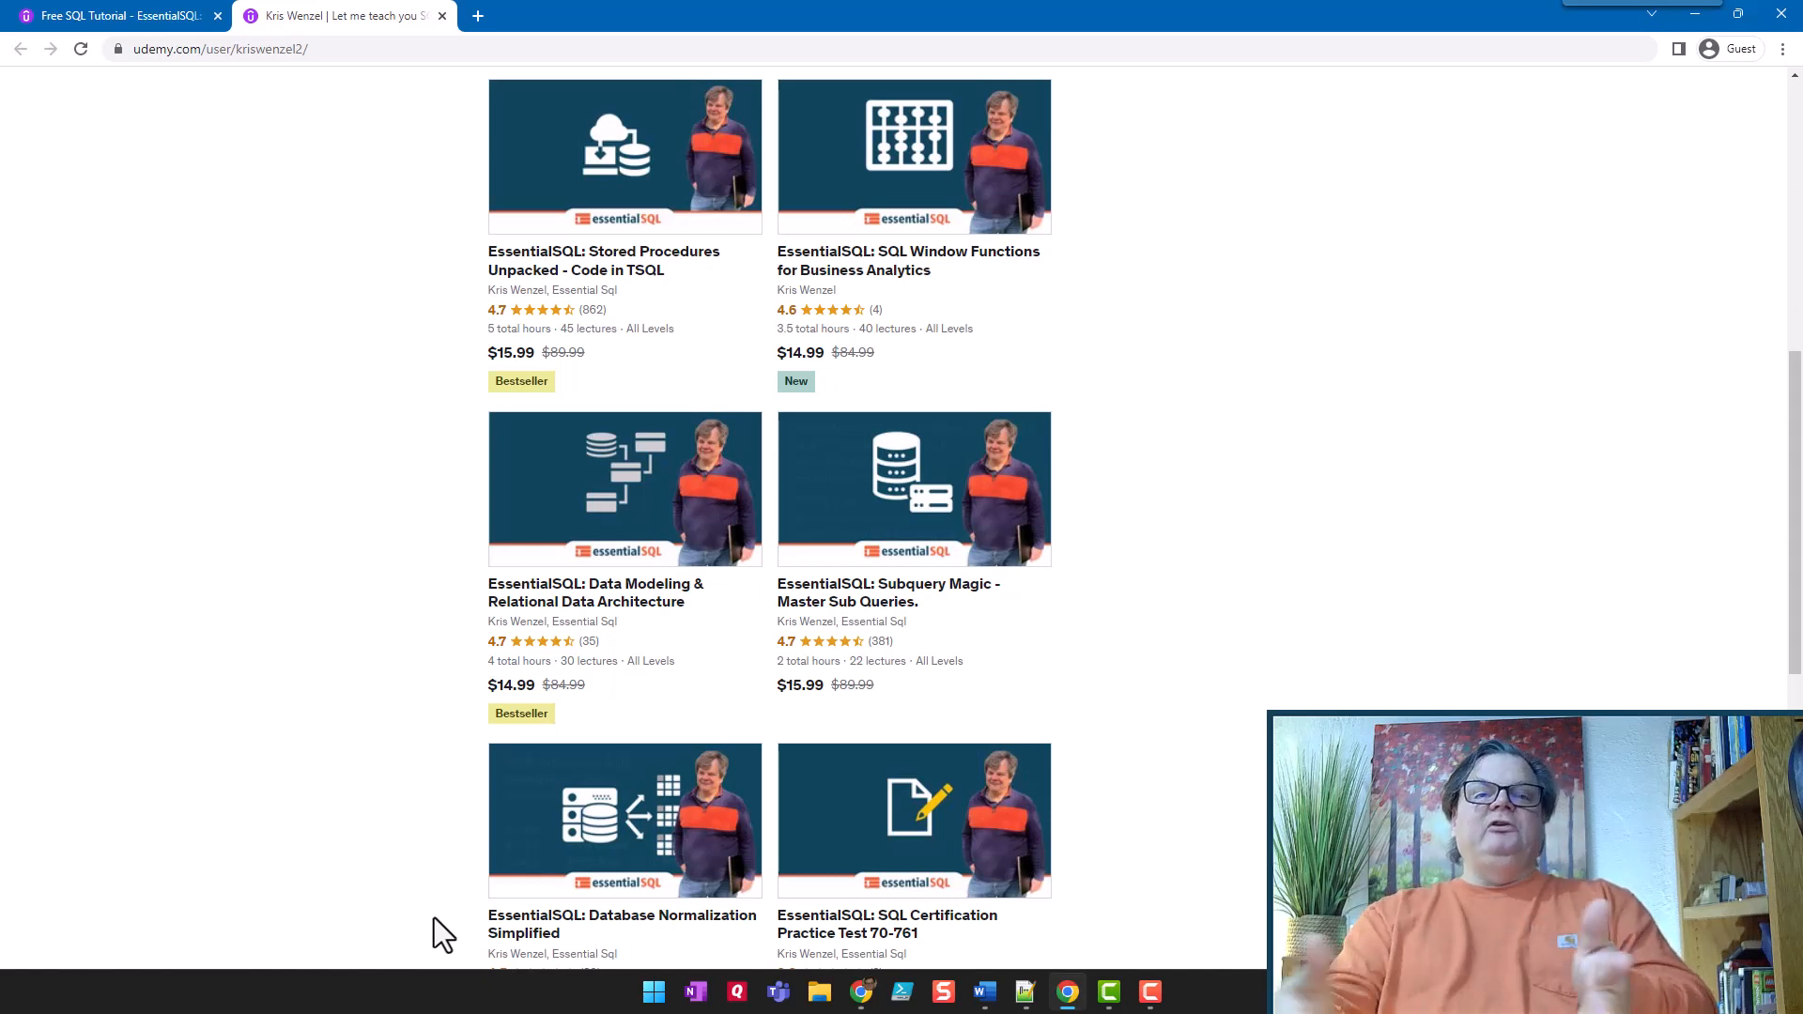
mouse_move(571, 376)
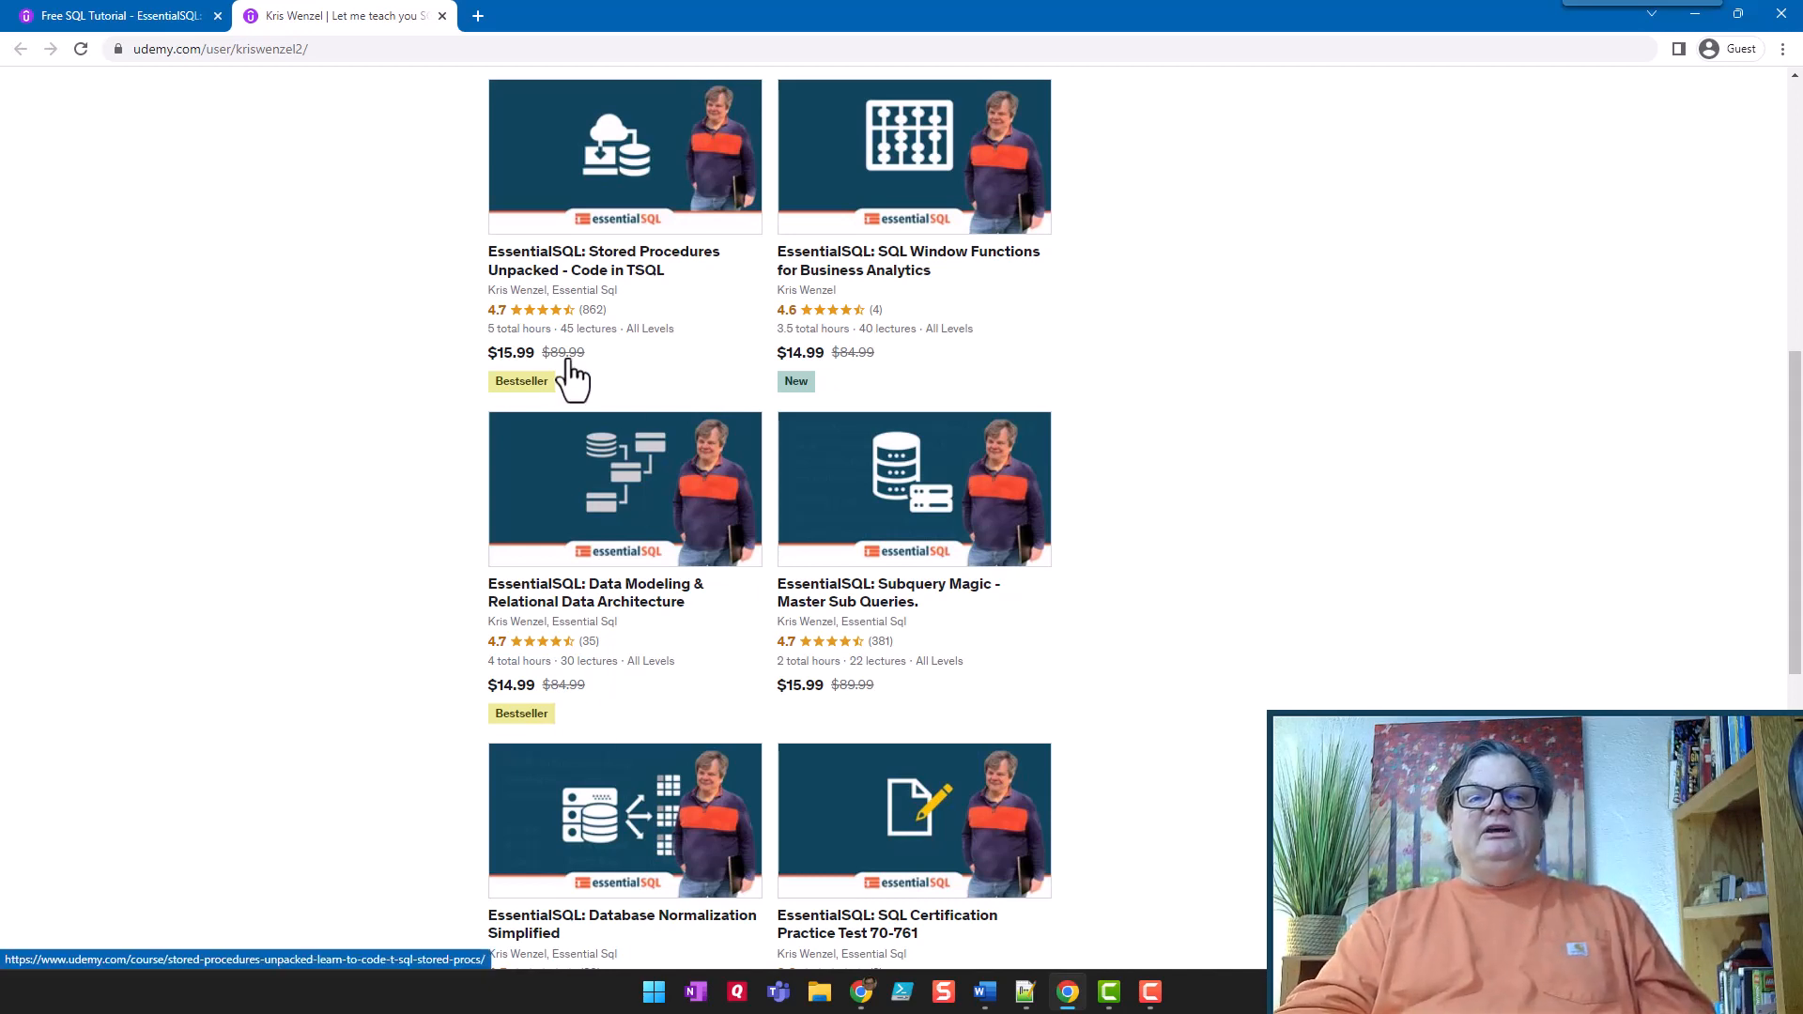
mouse_move(526, 342)
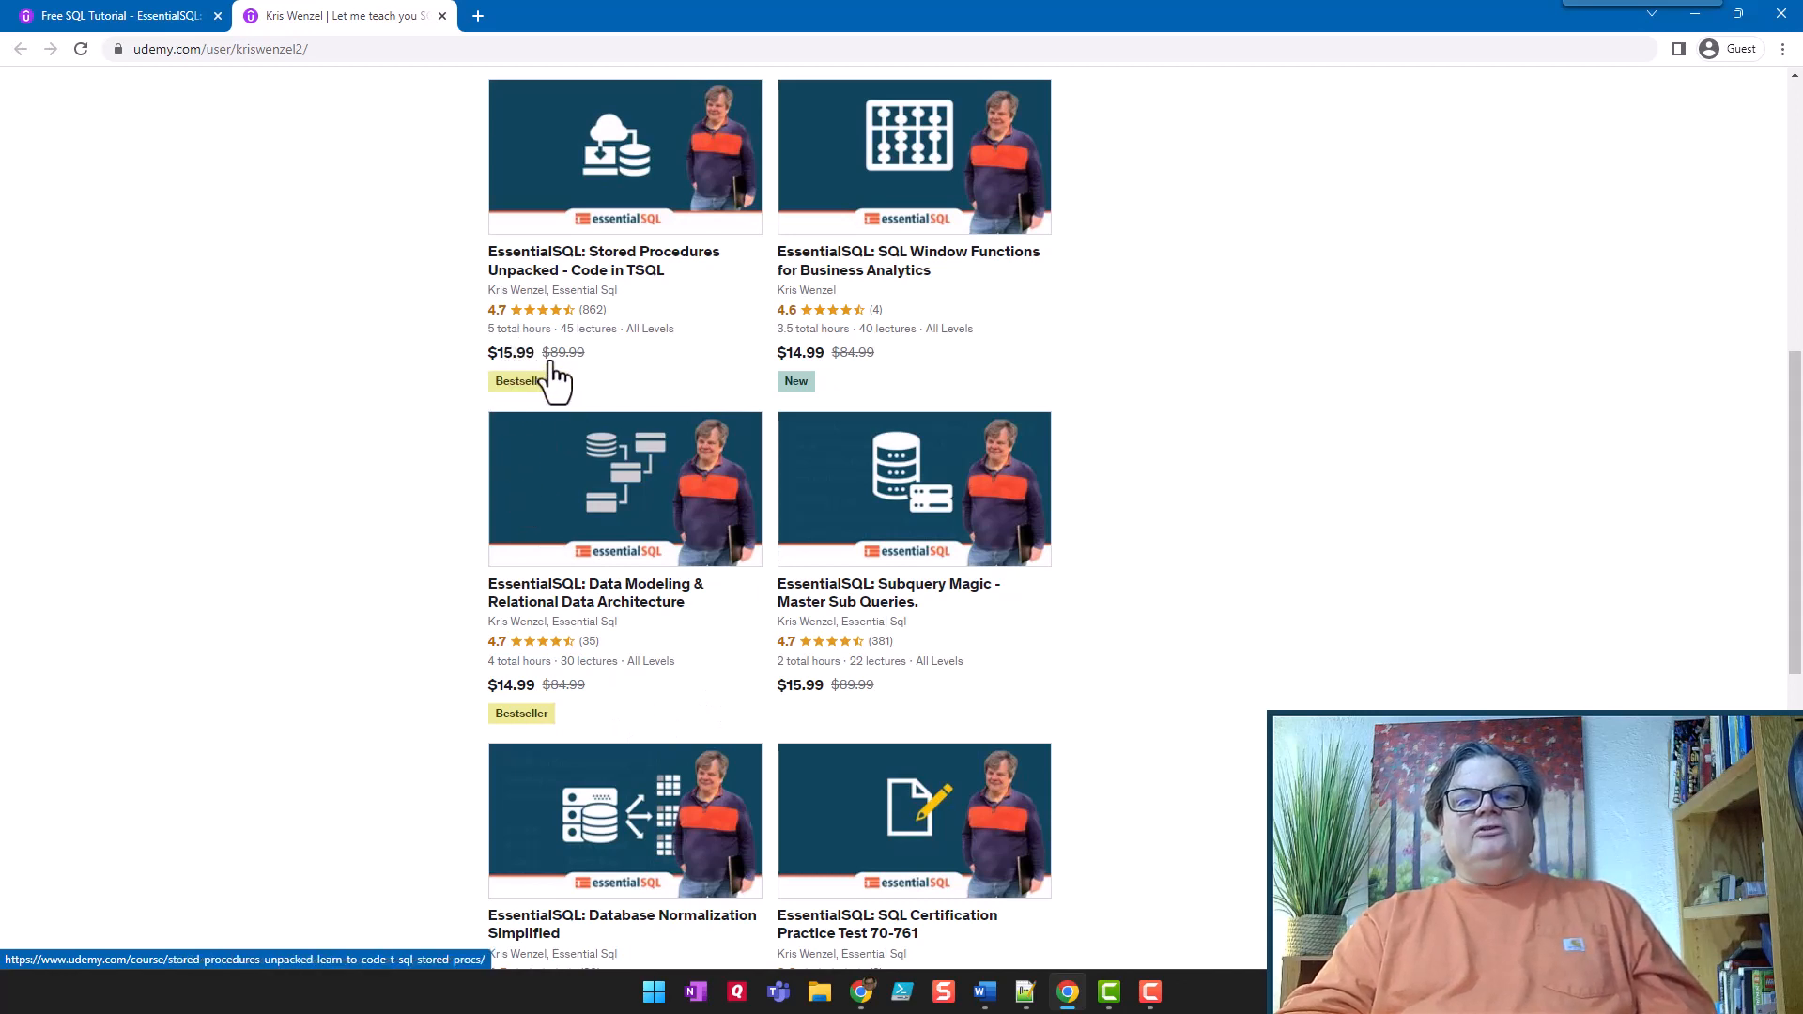
mouse_move(558, 460)
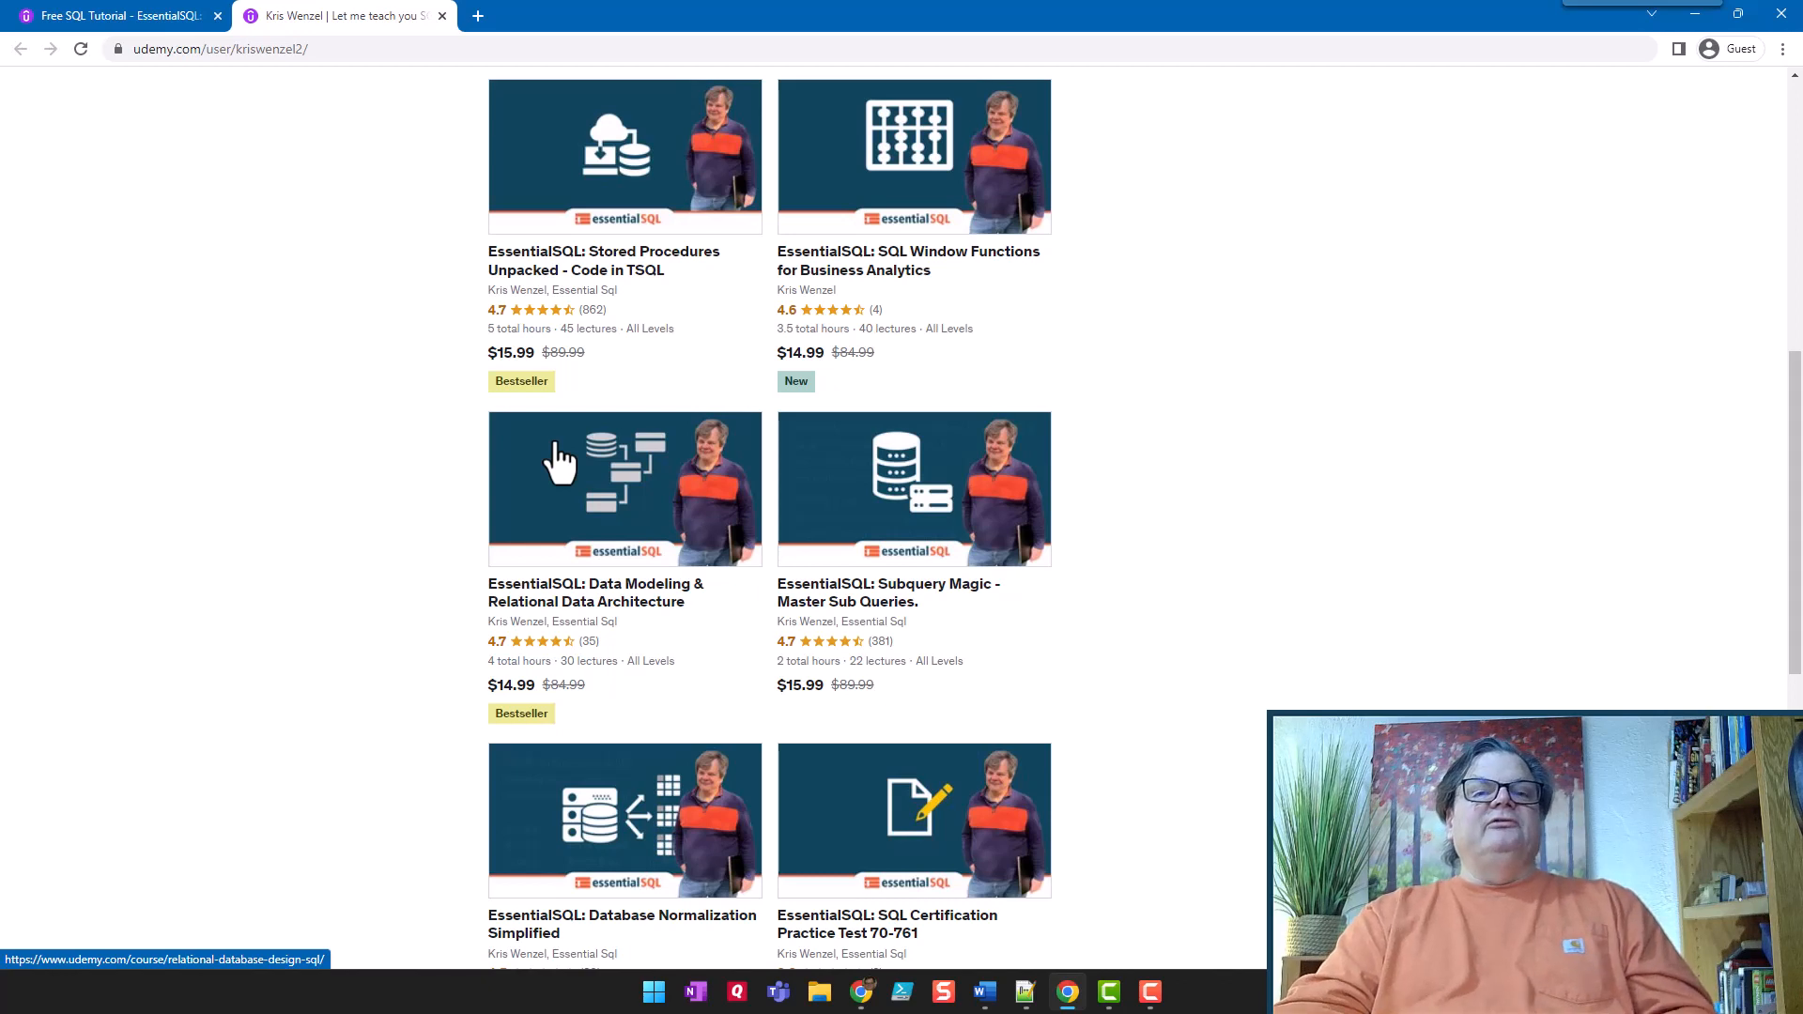
mouse_move(850, 299)
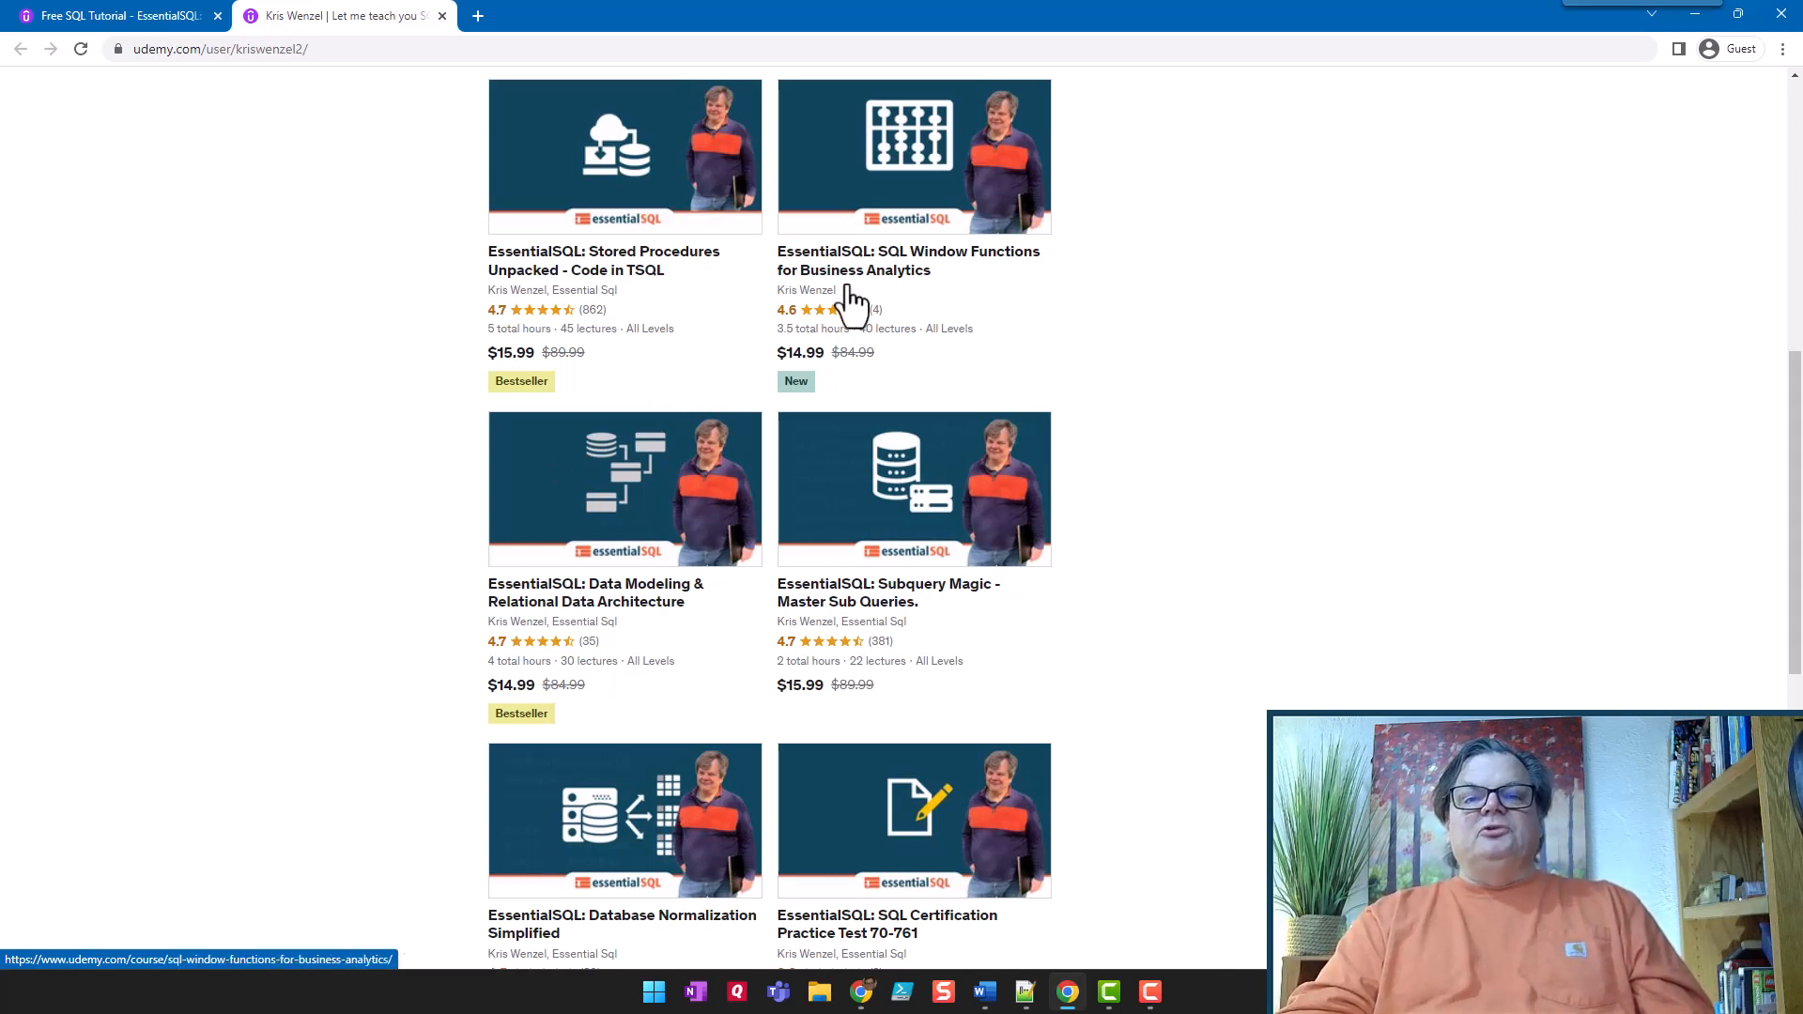
mouse_move(806, 690)
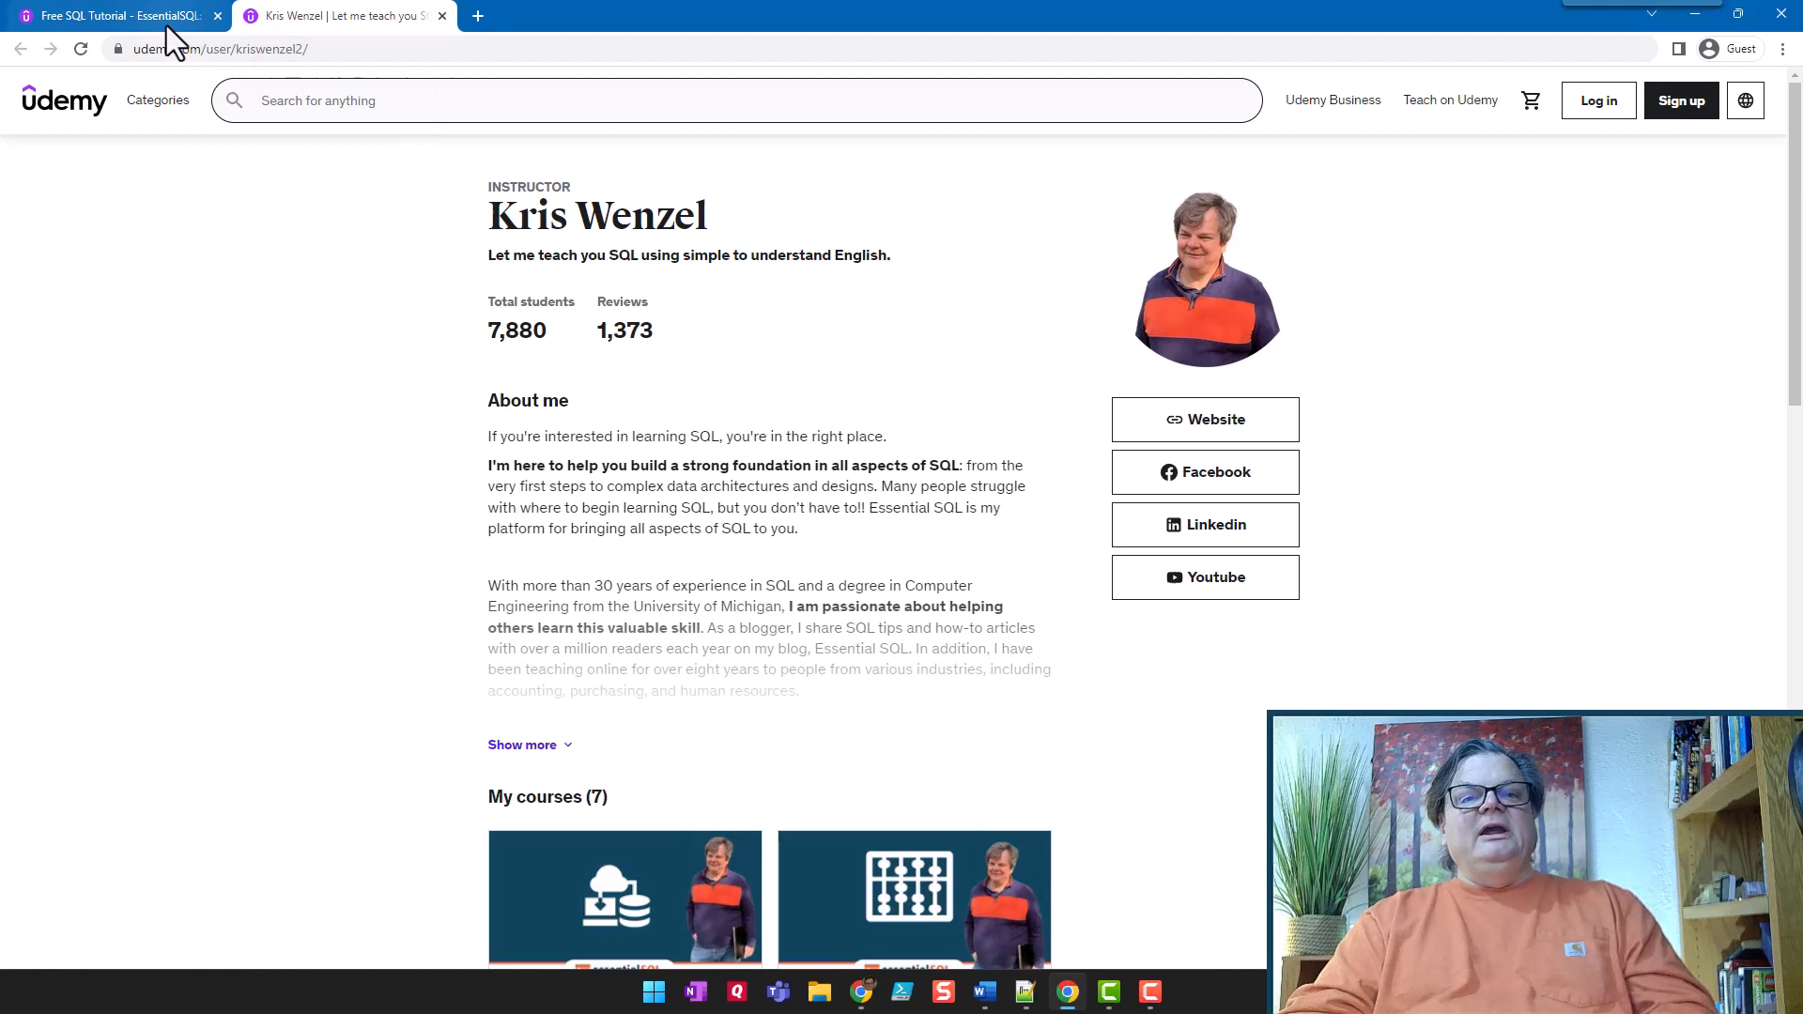
mouse_move(535, 396)
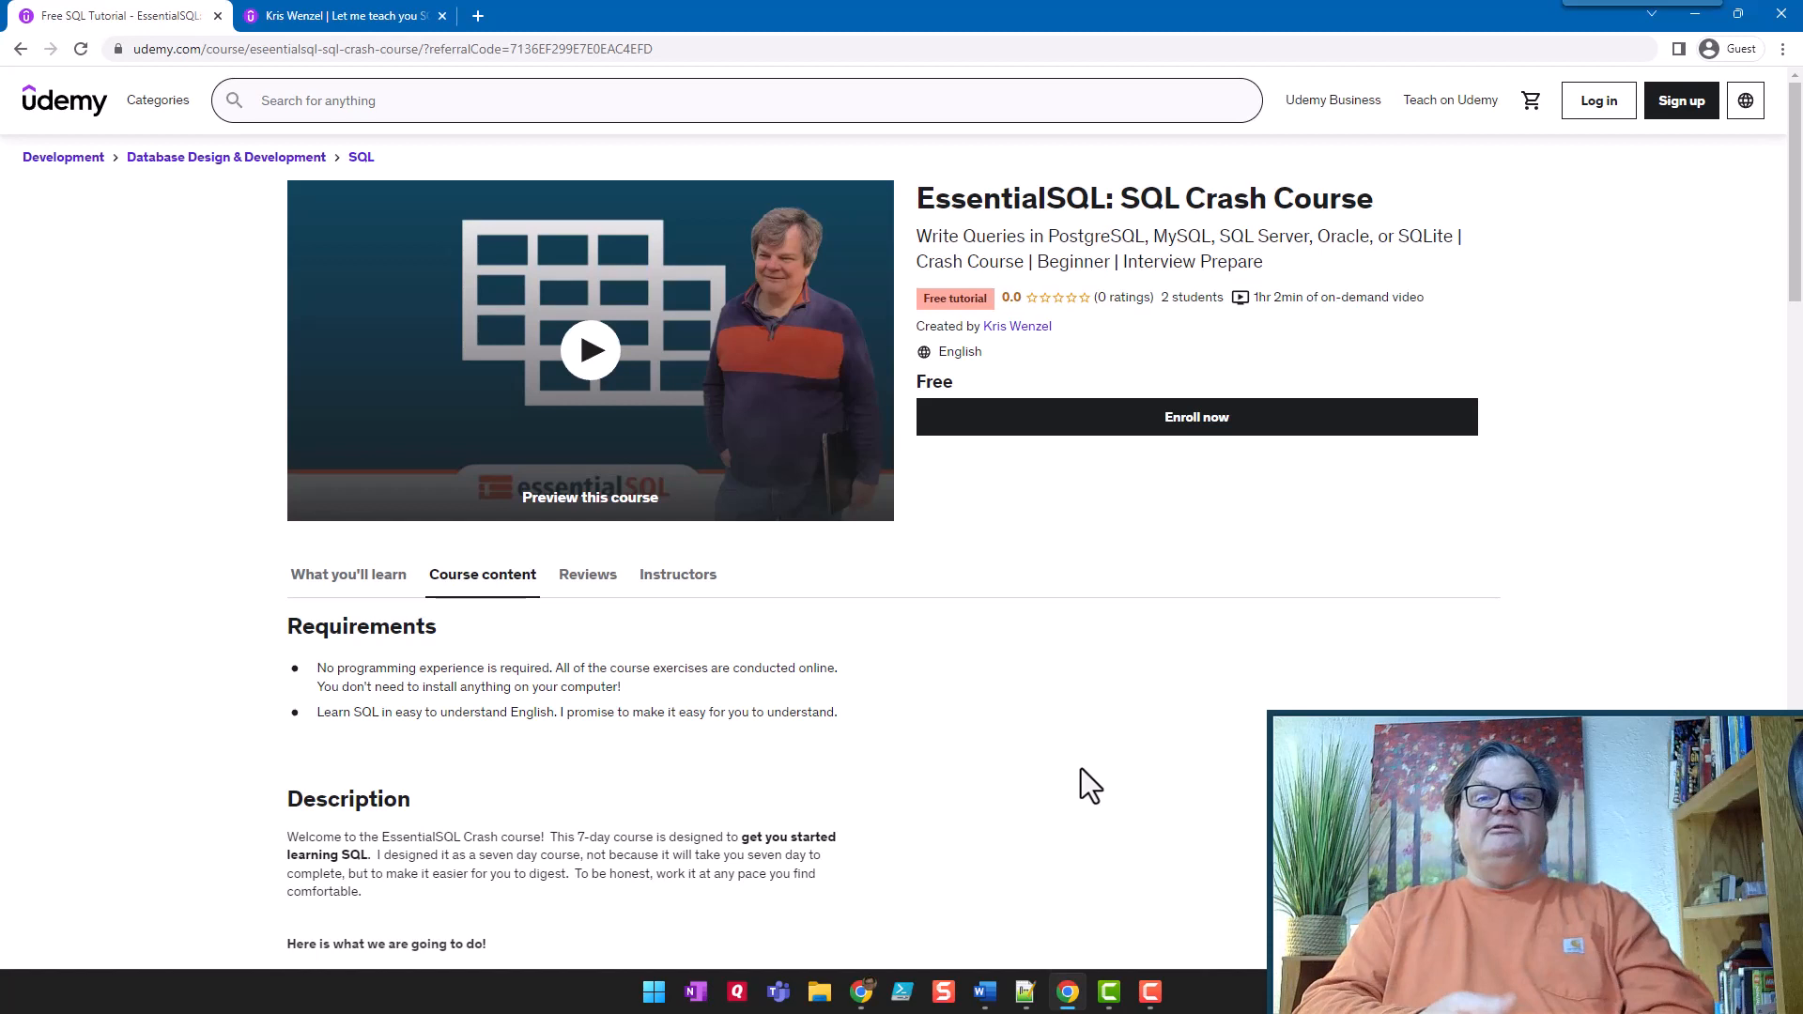
mouse_move(903, 330)
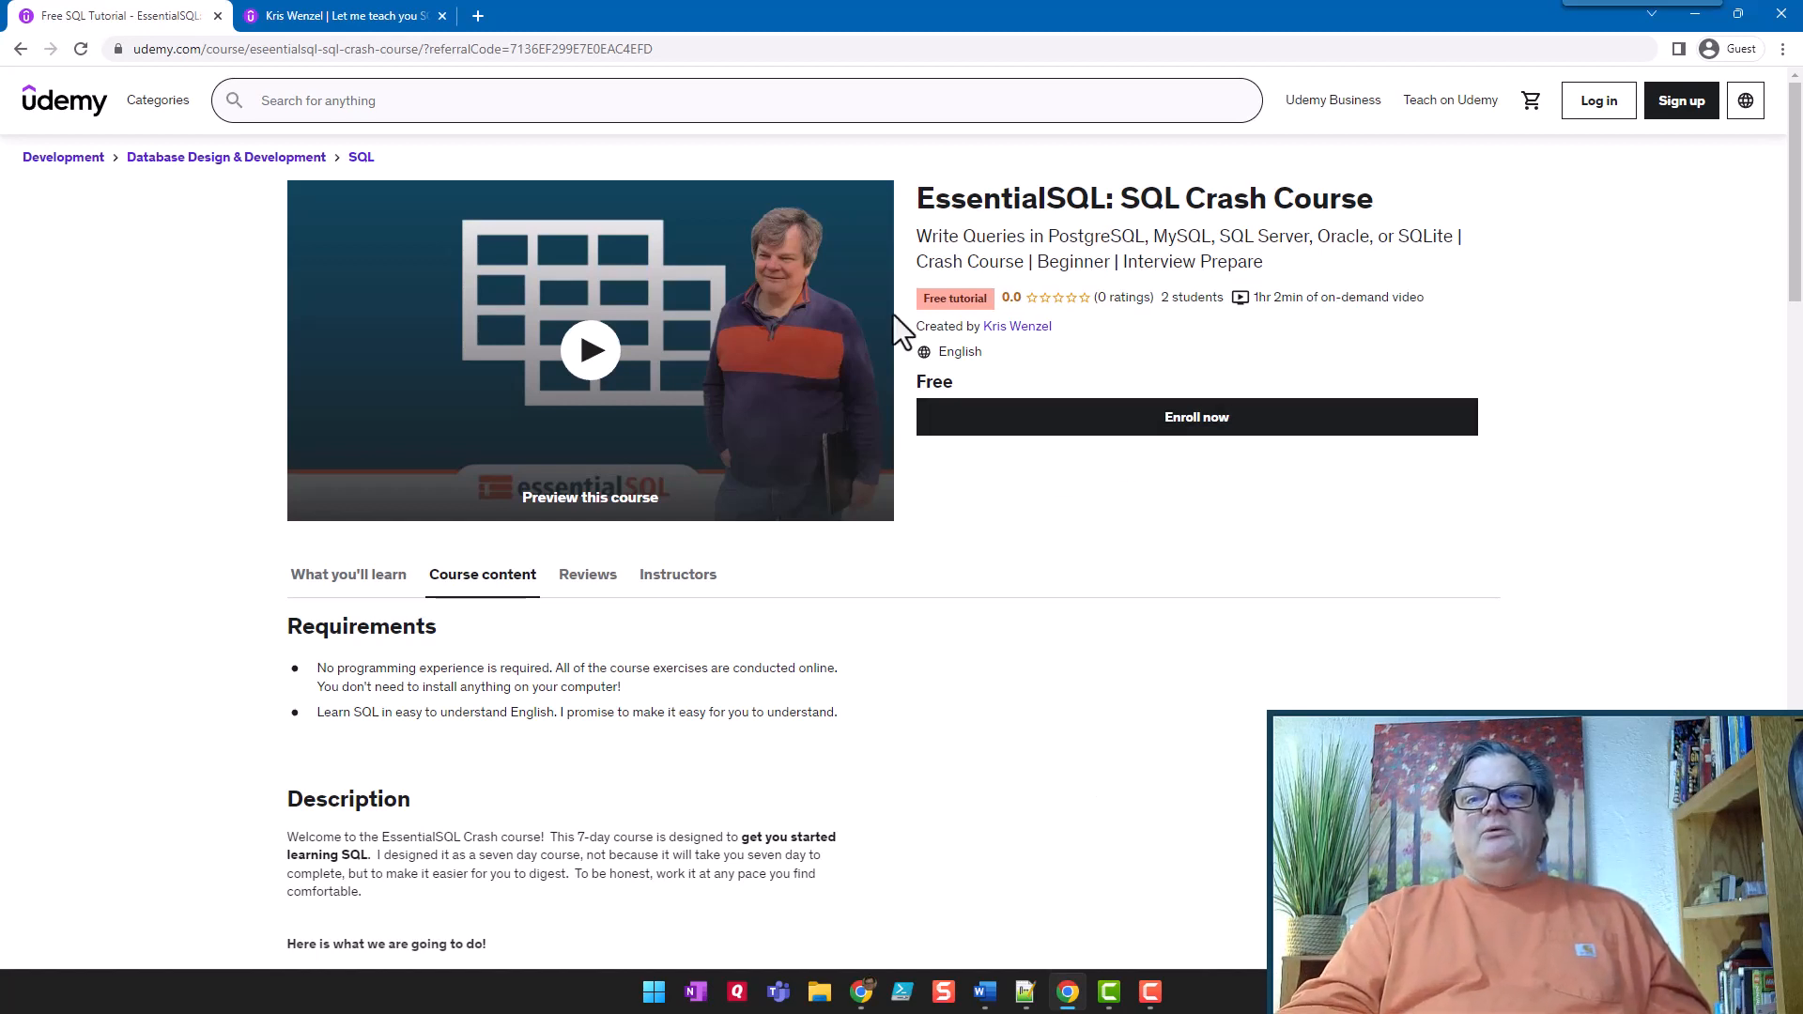
mouse_move(1145, 438)
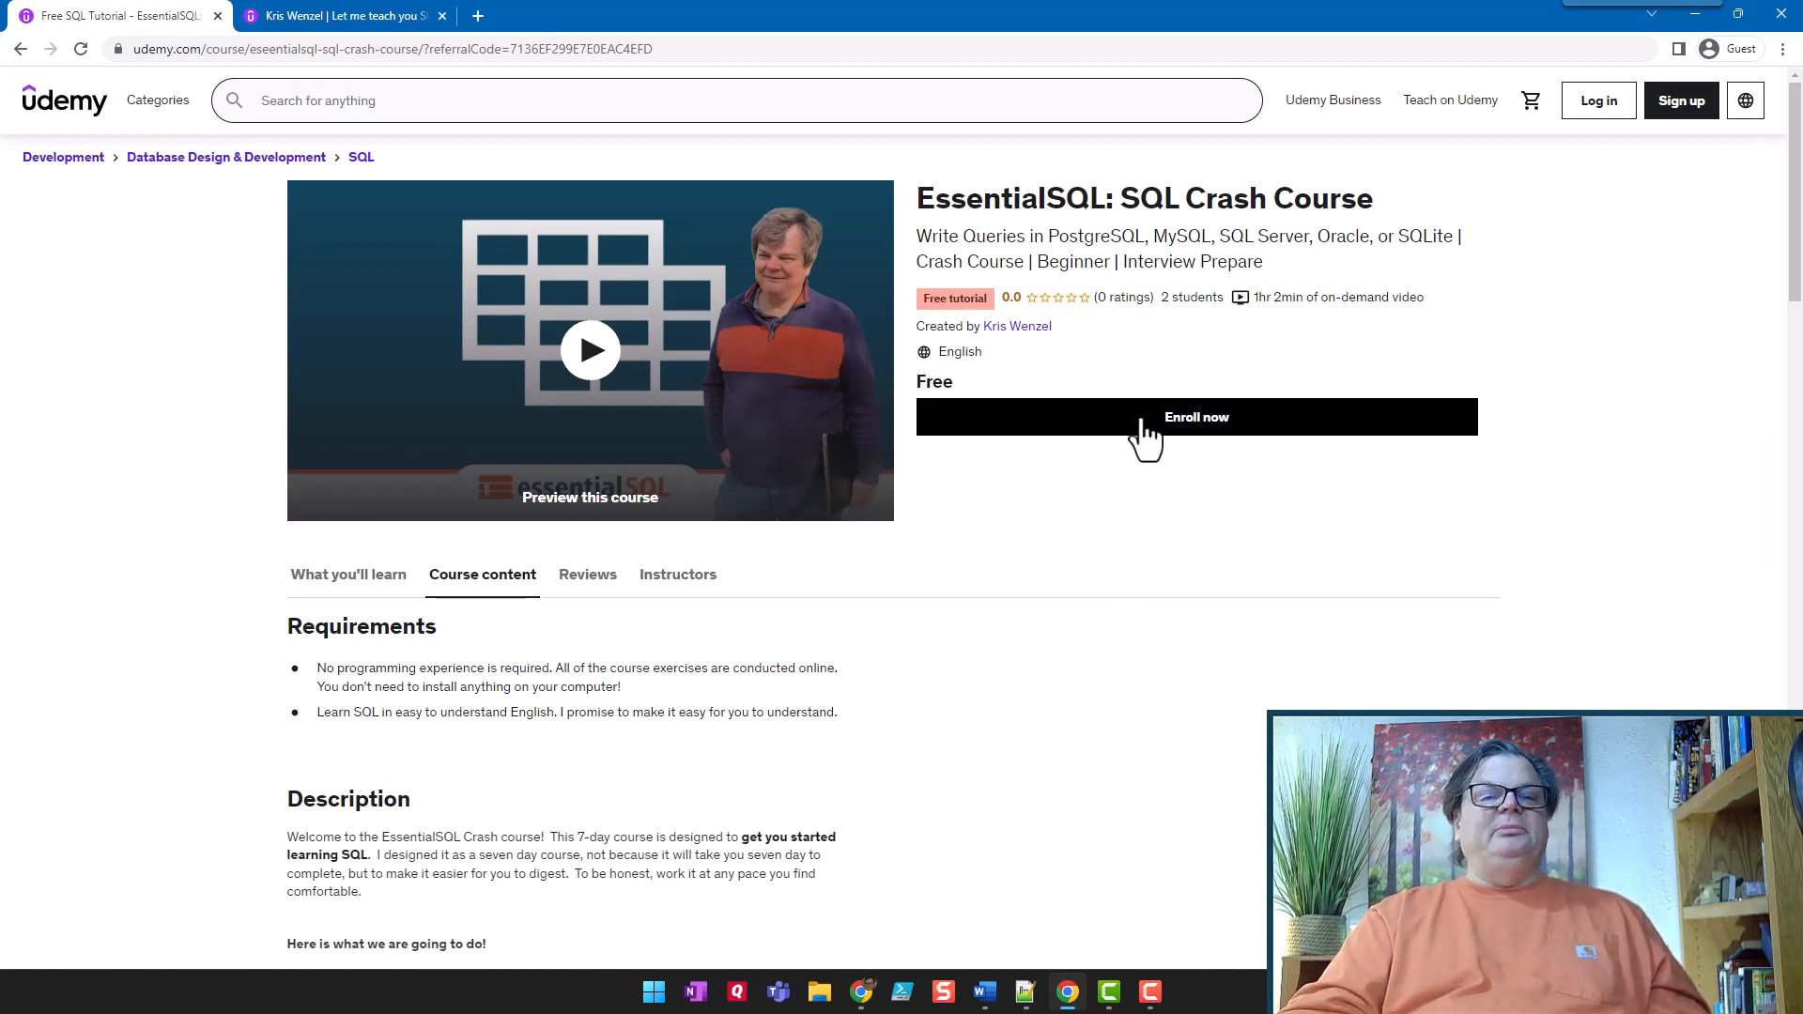